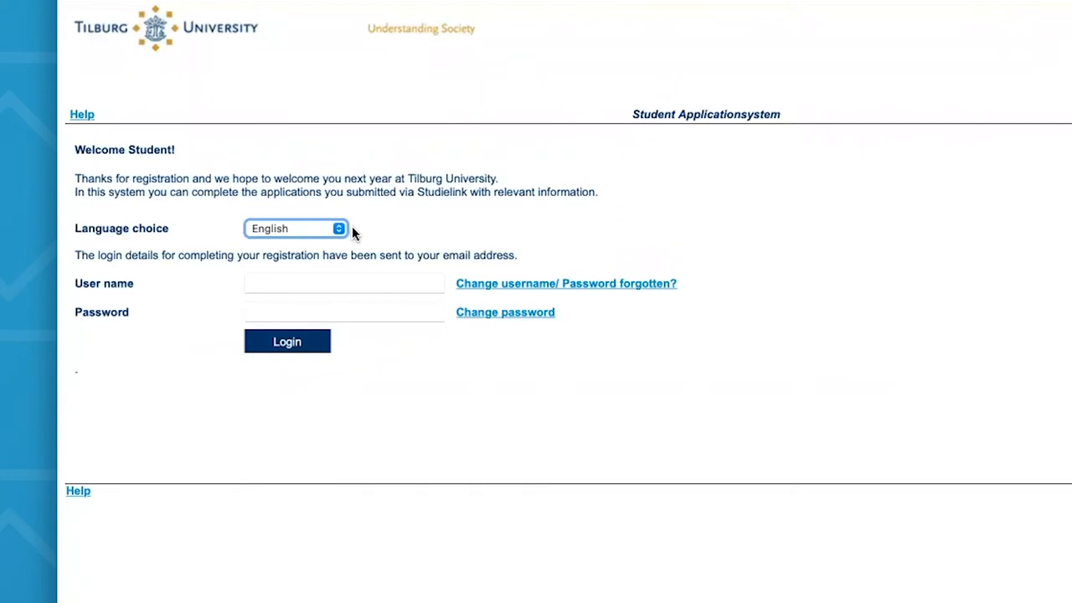
- Keep English as the interface language from the language options
{"action": "left_click", "coordinate": [295, 228]}
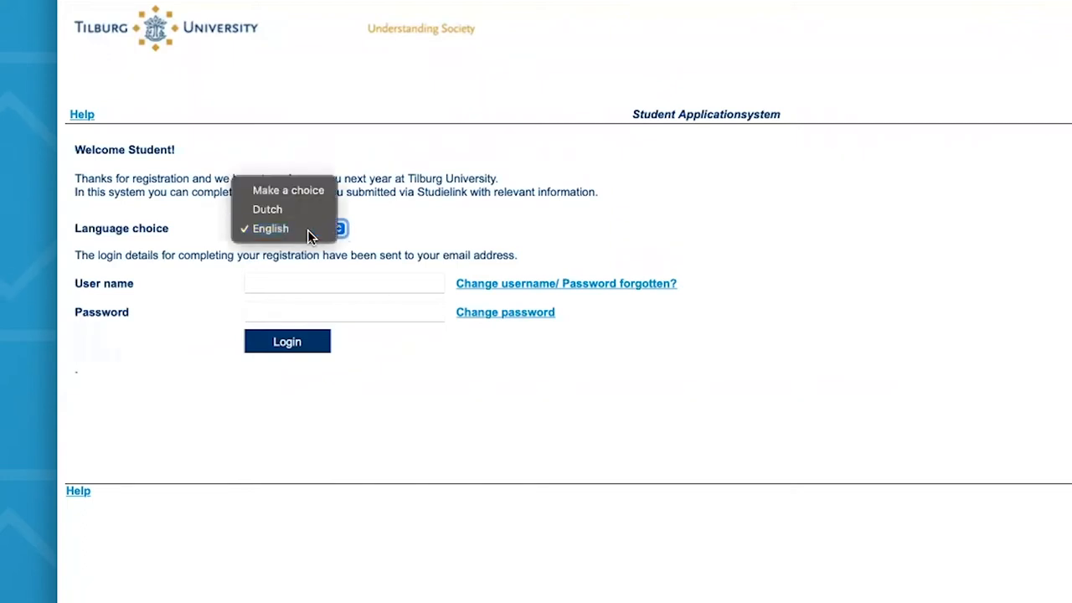
{"action": "left_click", "coordinate": [270, 228]}
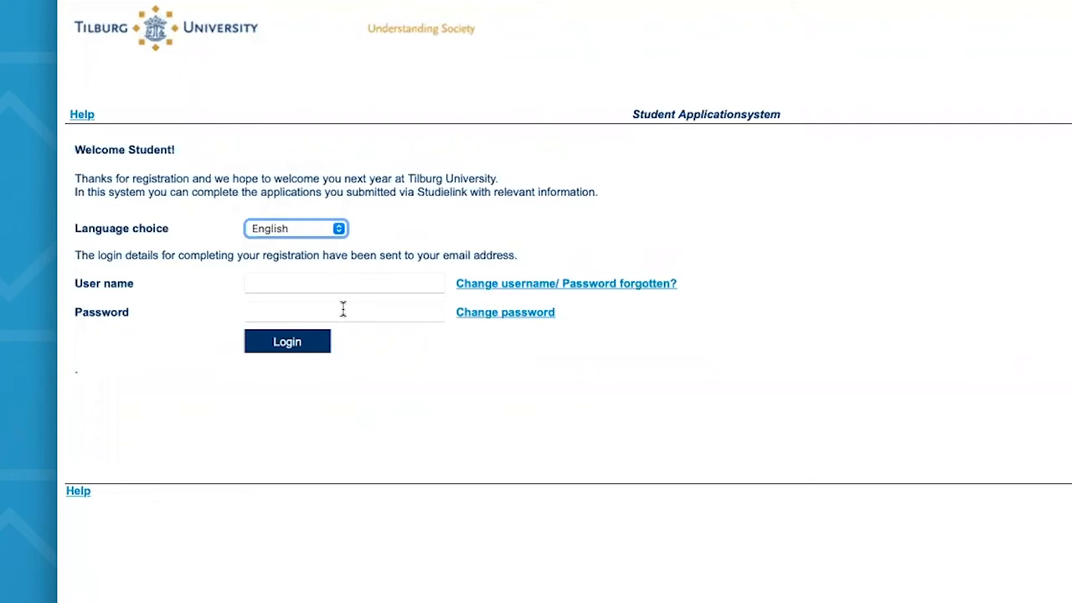
{"action": "mouse_move", "coordinate": [341, 307]}
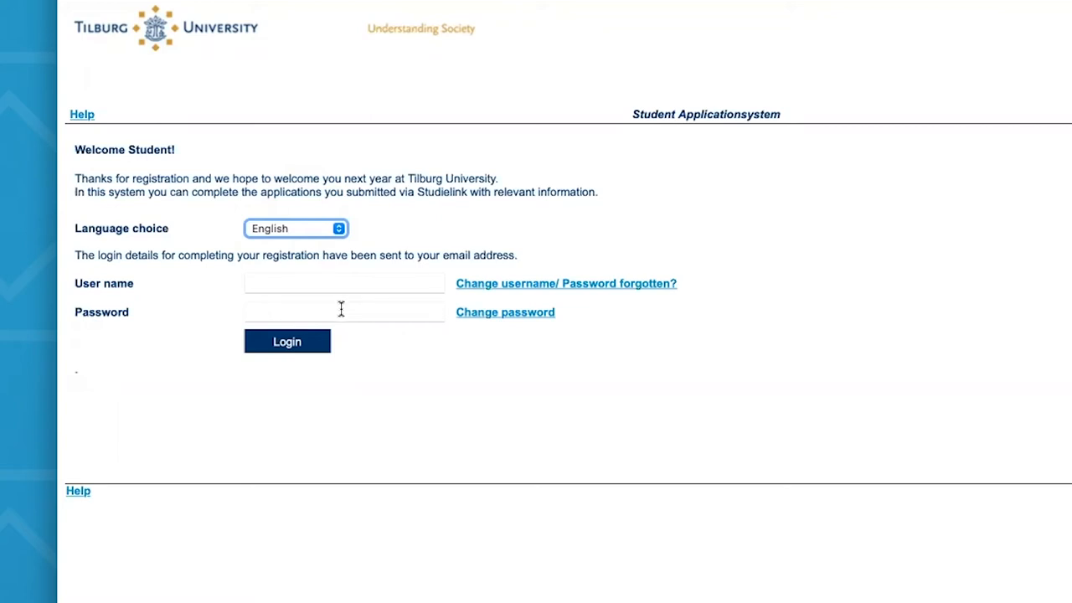
{"action": "mouse_move", "coordinate": [337, 283]}
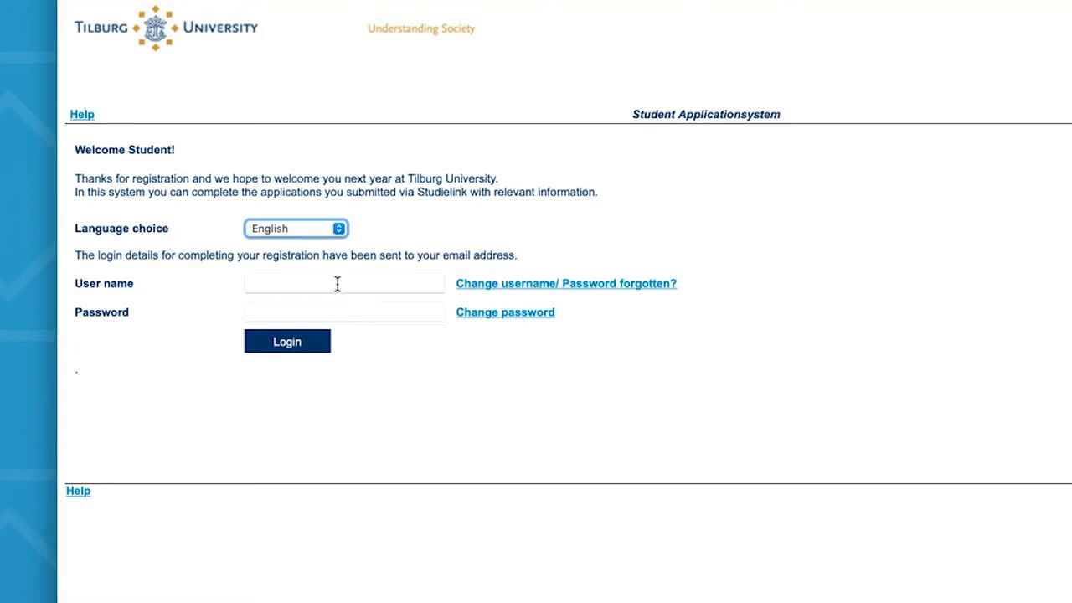
{"action": "mouse_move", "coordinate": [511, 284]}
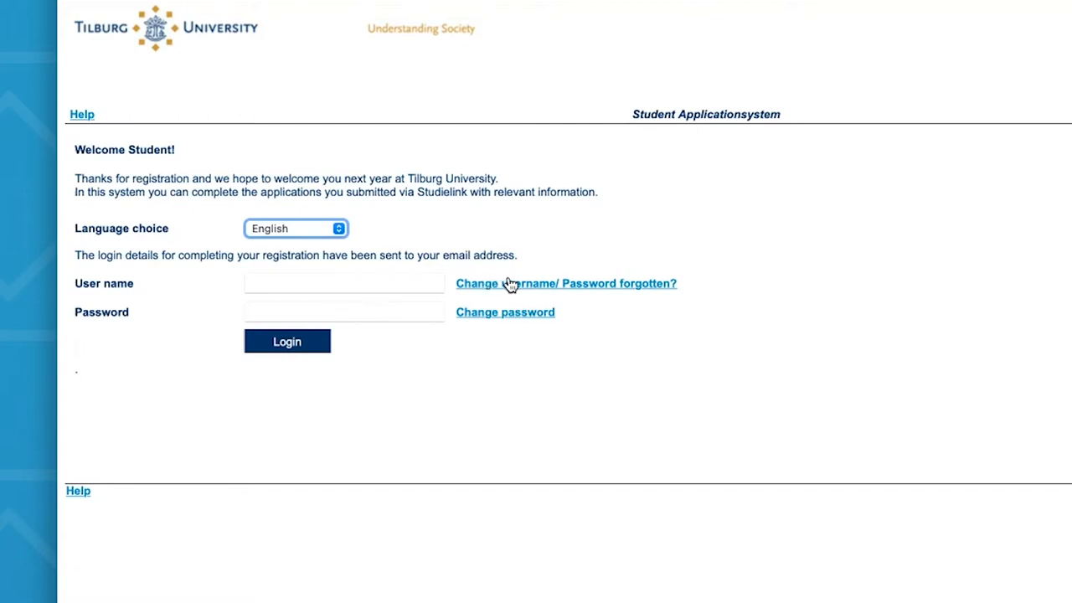
{"action": "mouse_move", "coordinate": [517, 289]}
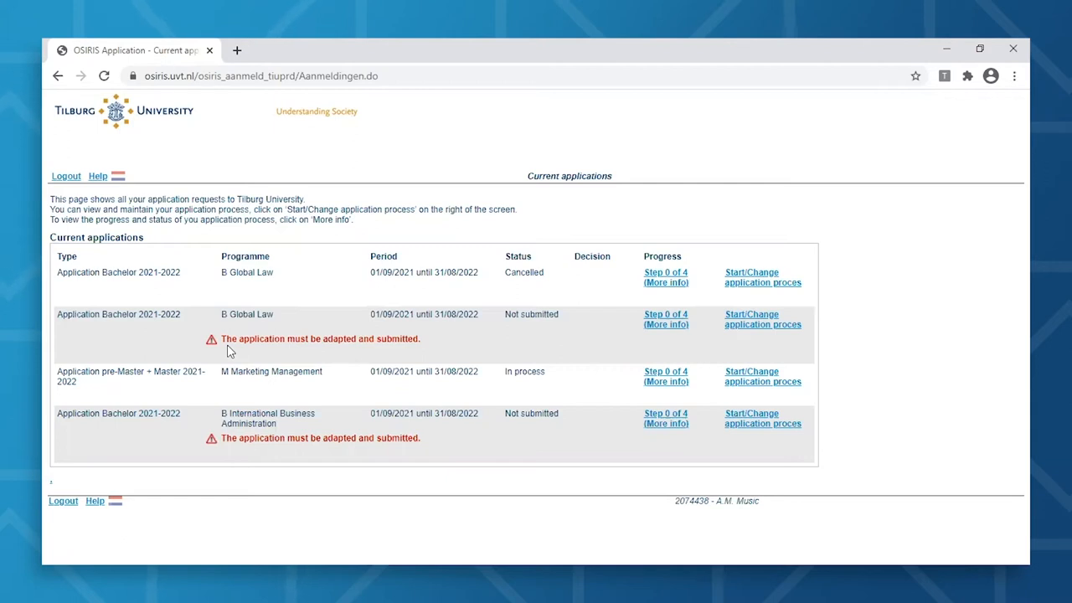
{"action": "mouse_move", "coordinate": [686, 376]}
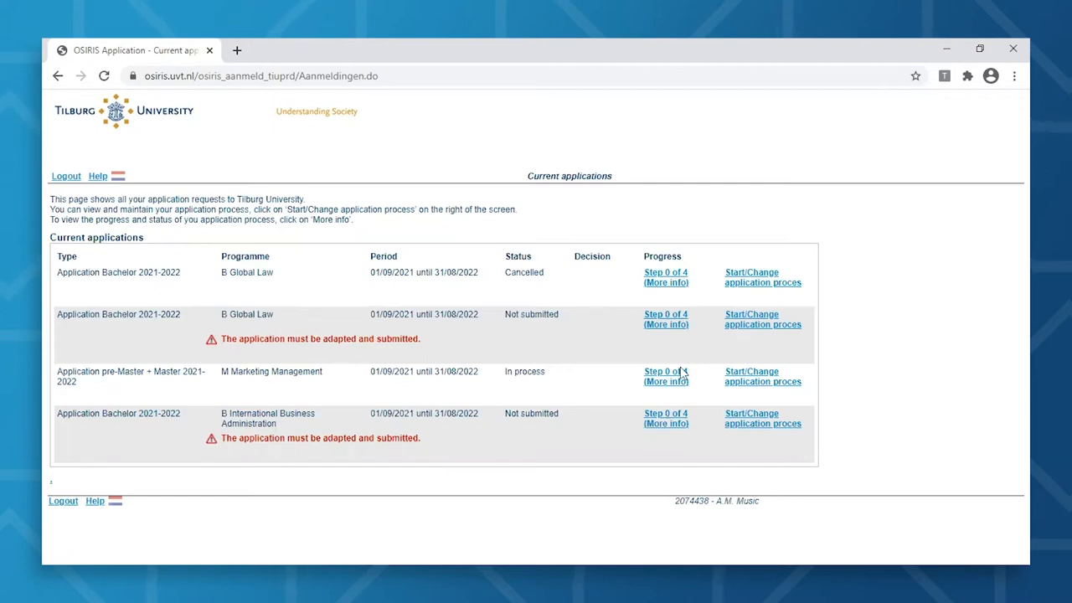
{"action": "mouse_move", "coordinate": [629, 288]}
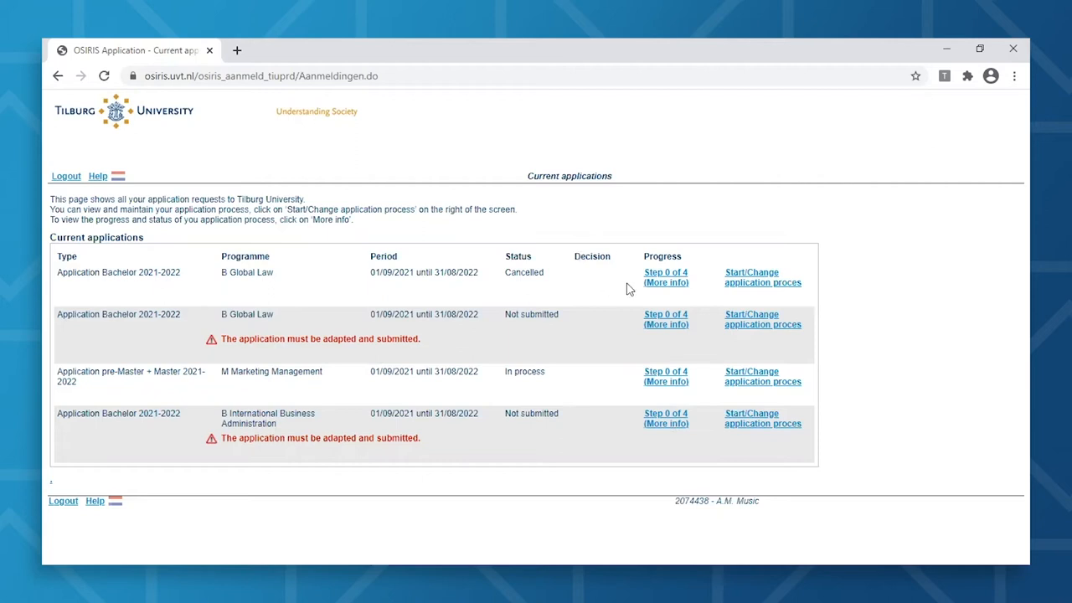
{"action": "mouse_move", "coordinate": [601, 435]}
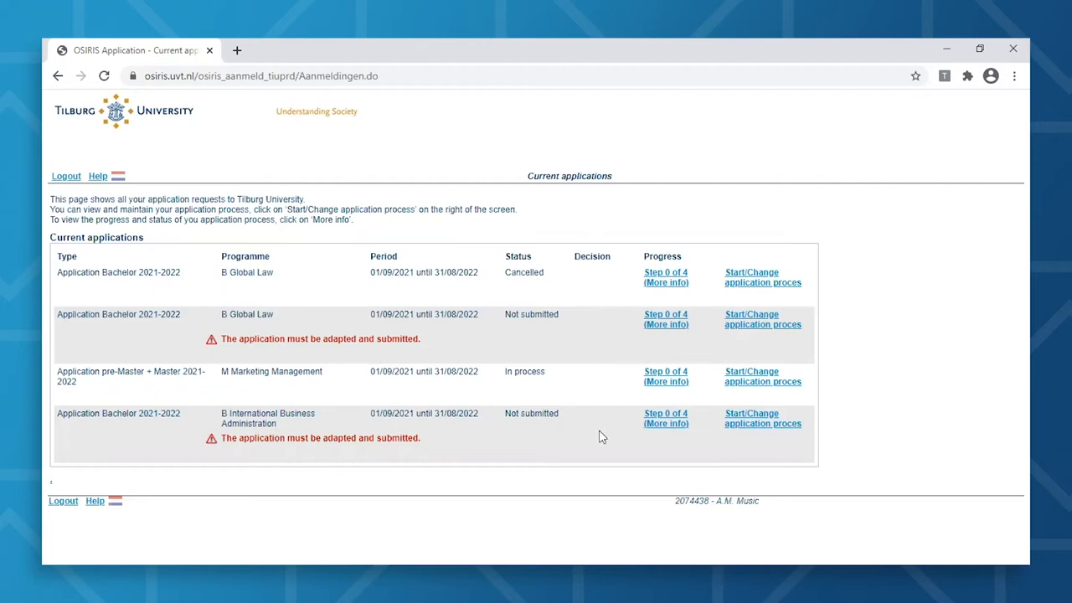
{"action": "mouse_move", "coordinate": [589, 404]}
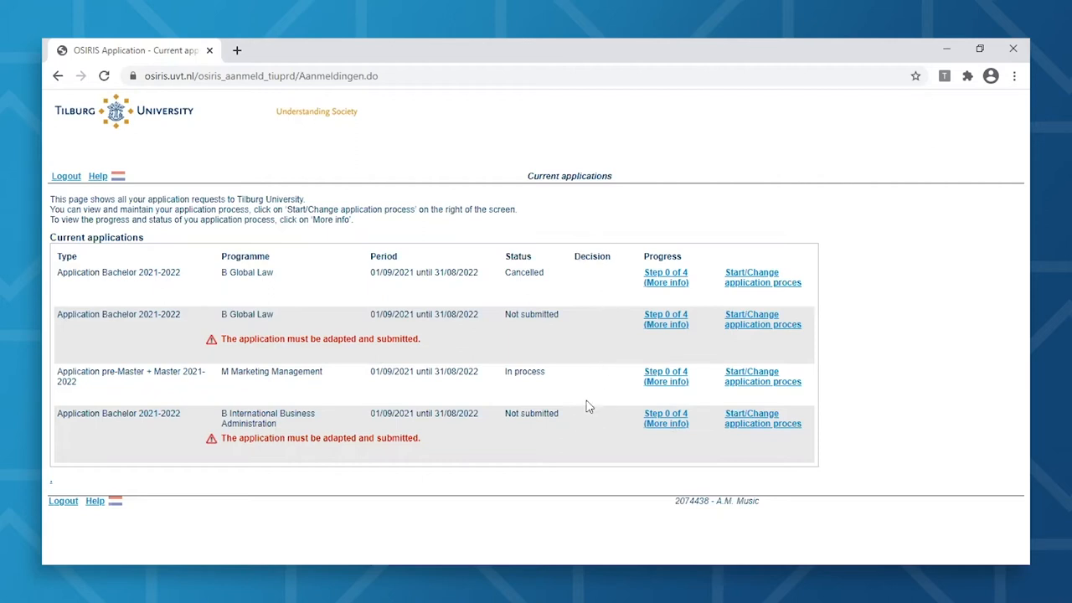
{"action": "mouse_move", "coordinate": [752, 319]}
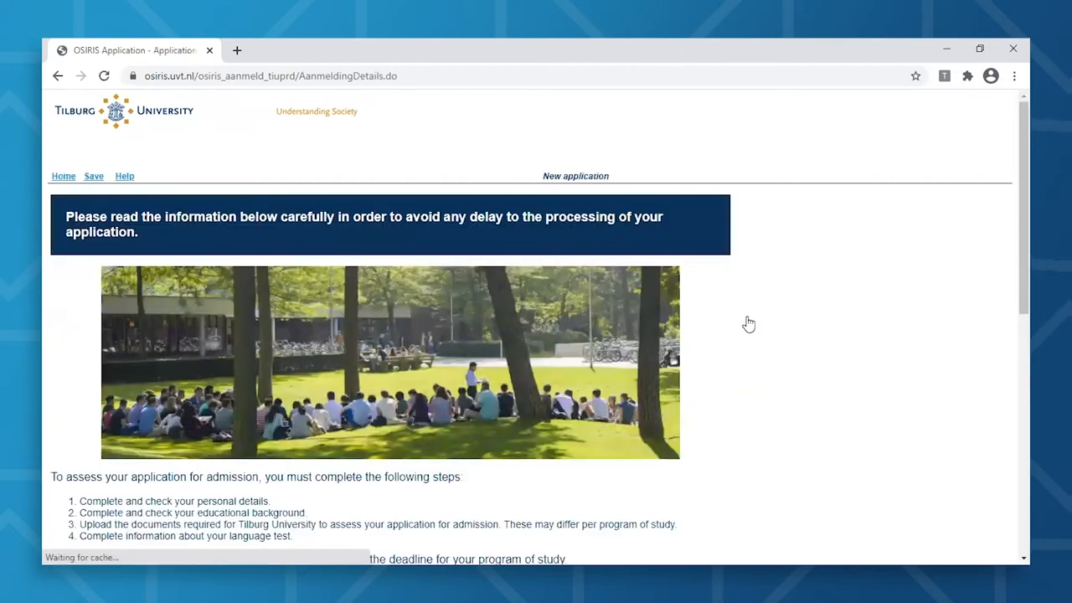
- Review the B Global Law application information and personal details, then advance to the next step
{"action": "scroll", "scroll_direction": "down", "scroll_amount": 3}
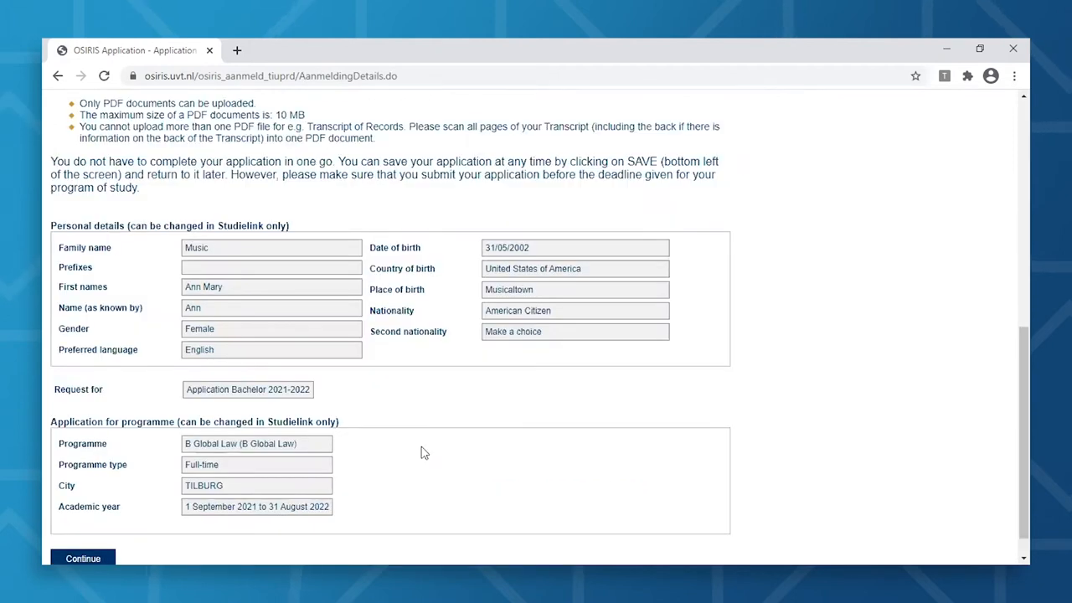
{"action": "mouse_move", "coordinate": [306, 349]}
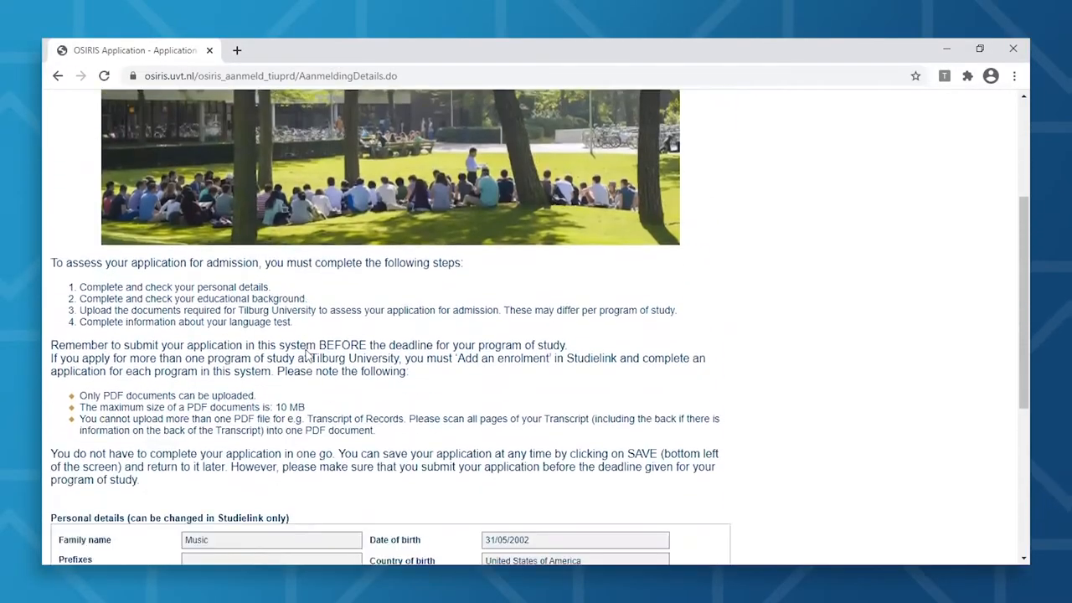
{"action": "scroll", "scroll_direction": "down", "scroll_amount": 3}
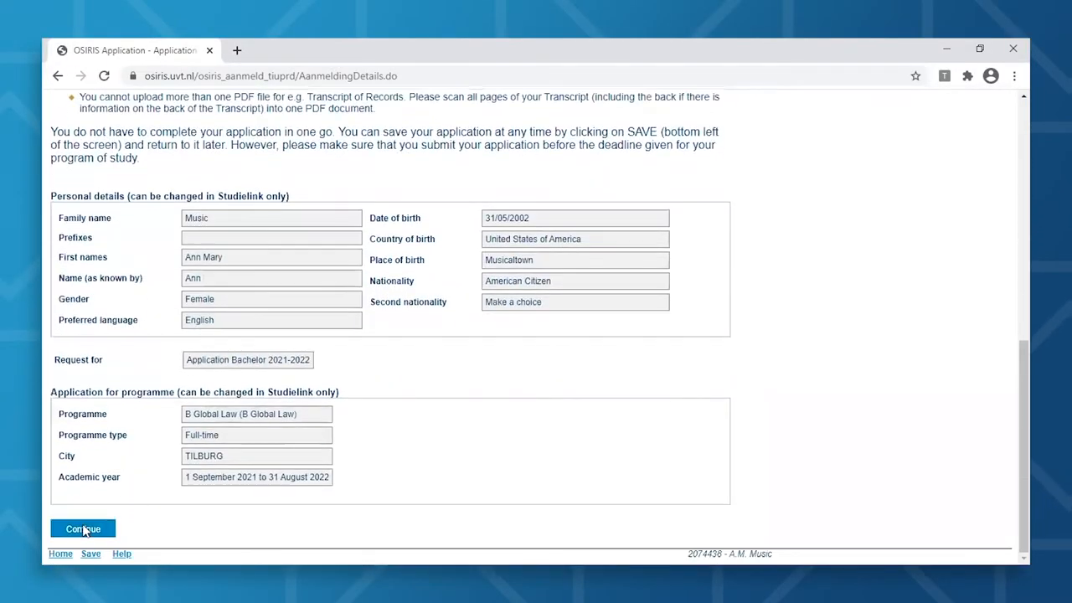
{"action": "left_click", "coordinate": [82, 528]}
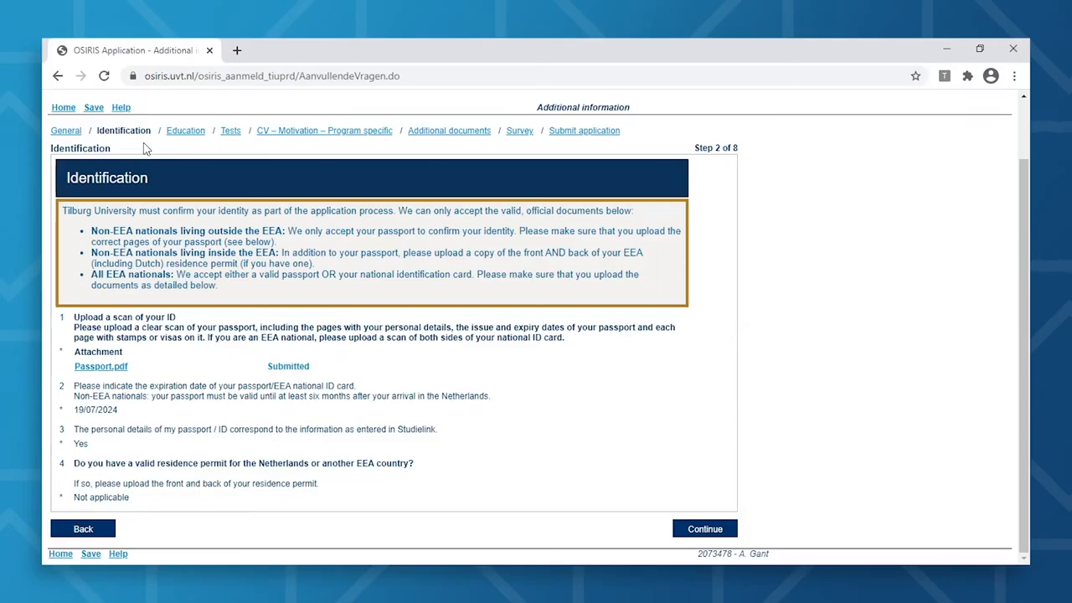
{"action": "mouse_move", "coordinate": [132, 144]}
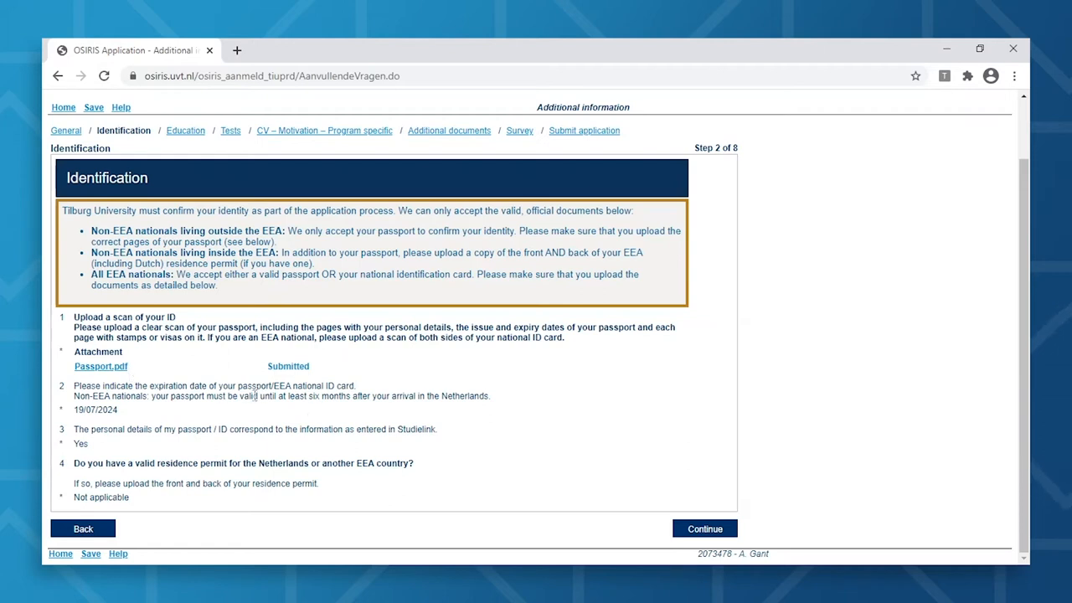
{"action": "mouse_move", "coordinate": [705, 528]}
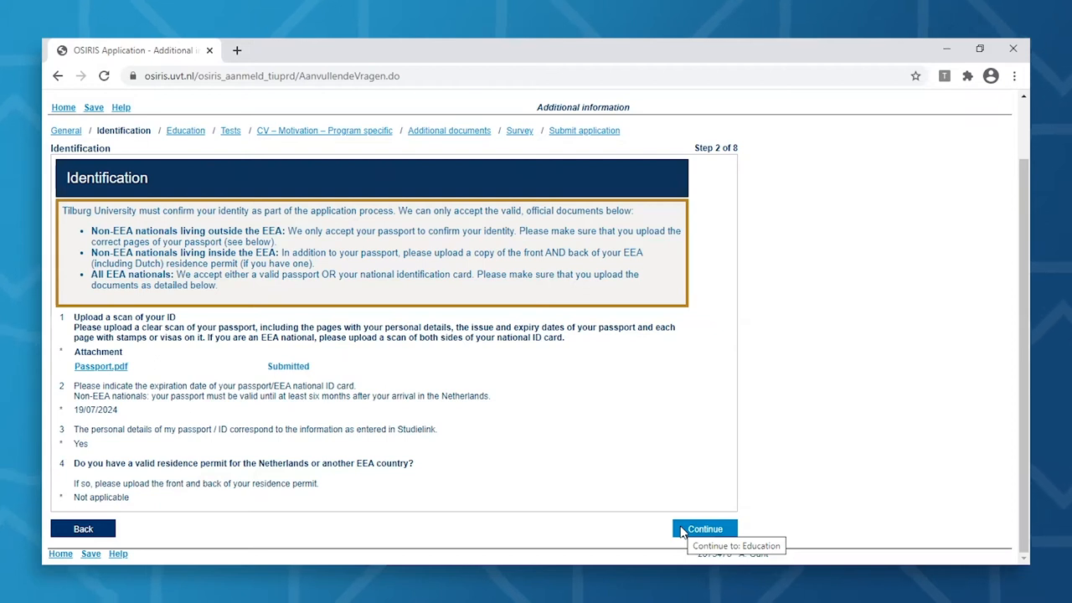
- Reach Educational background and answer 'not yet completed' for question 12
{"action": "left_click", "coordinate": [704, 528]}
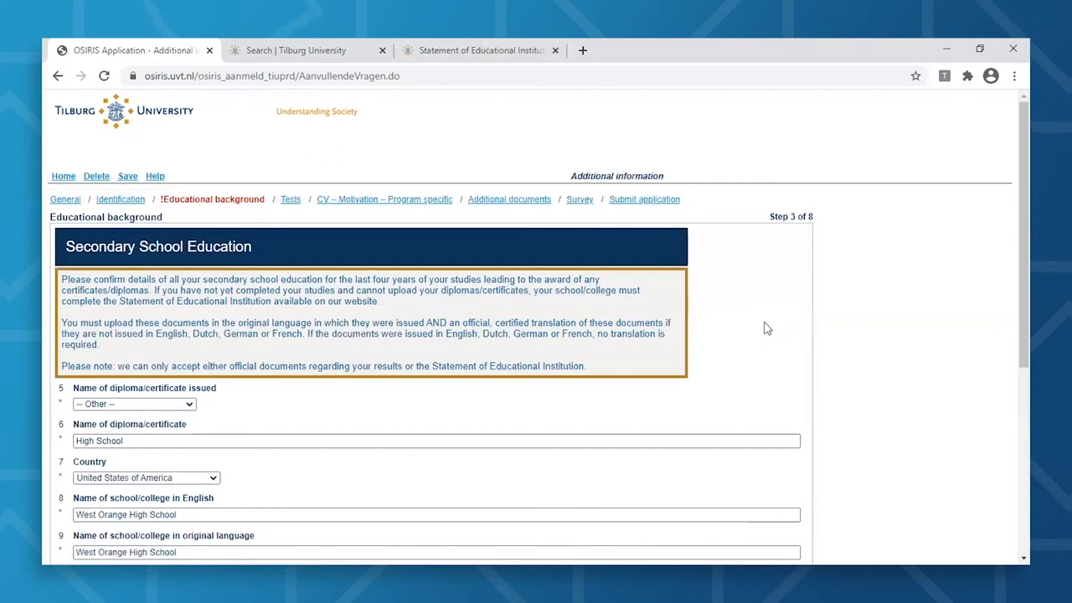
{"action": "scroll", "scroll_direction": "down", "scroll_amount": 3}
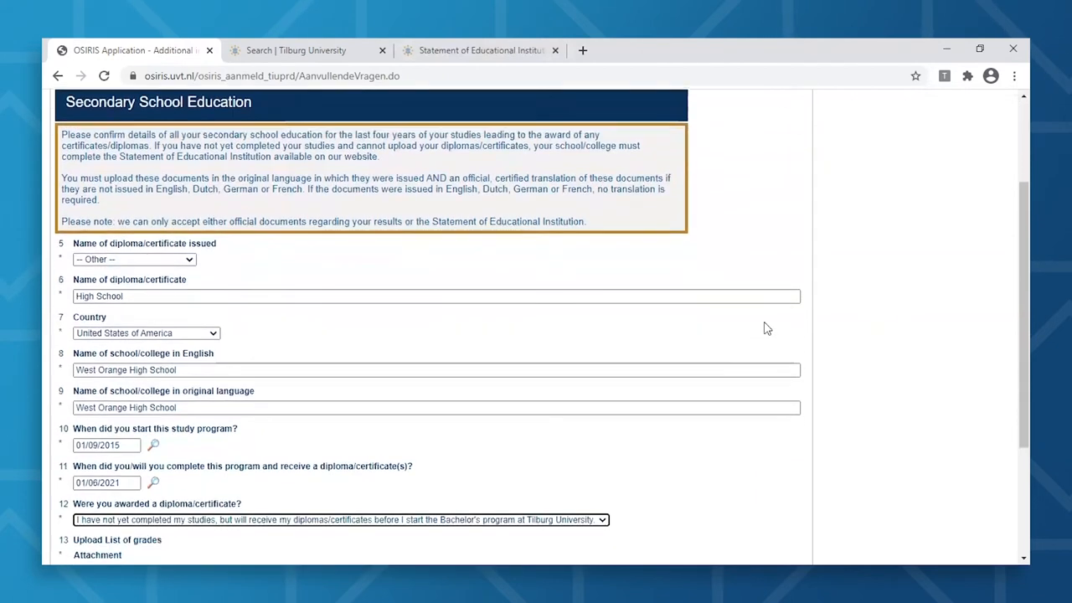
{"action": "mouse_move", "coordinate": [283, 281]}
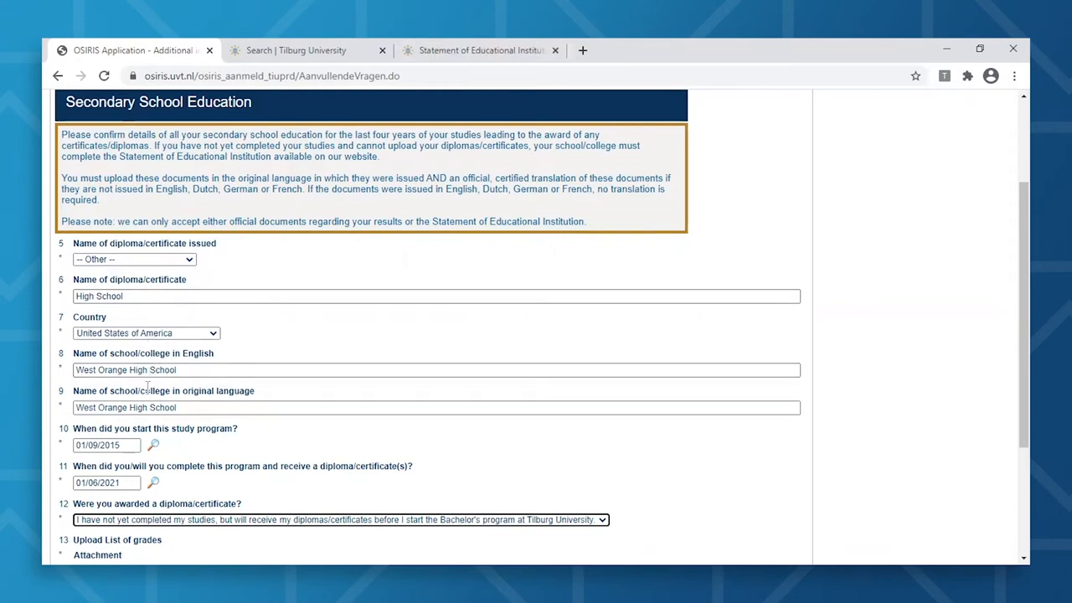
{"action": "mouse_move", "coordinate": [150, 484]}
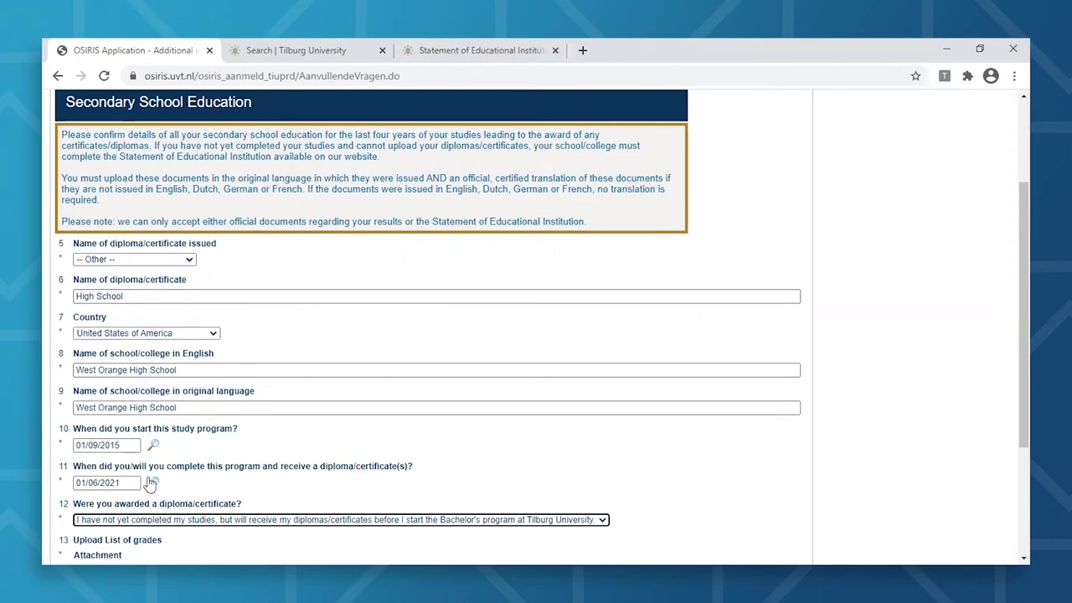
{"action": "mouse_move", "coordinate": [176, 487]}
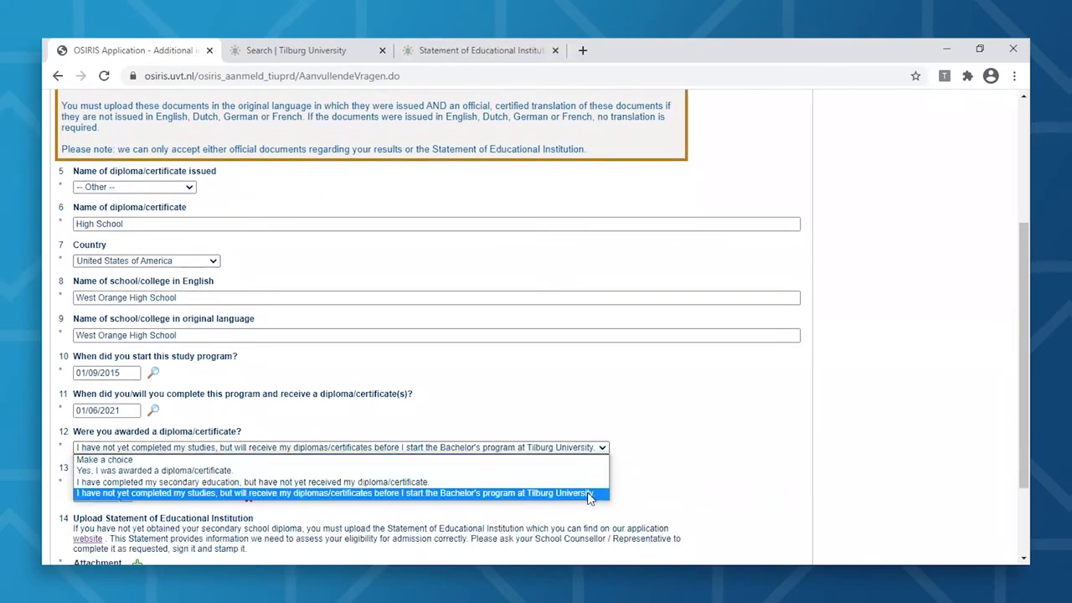
{"action": "left_click", "coordinate": [347, 495]}
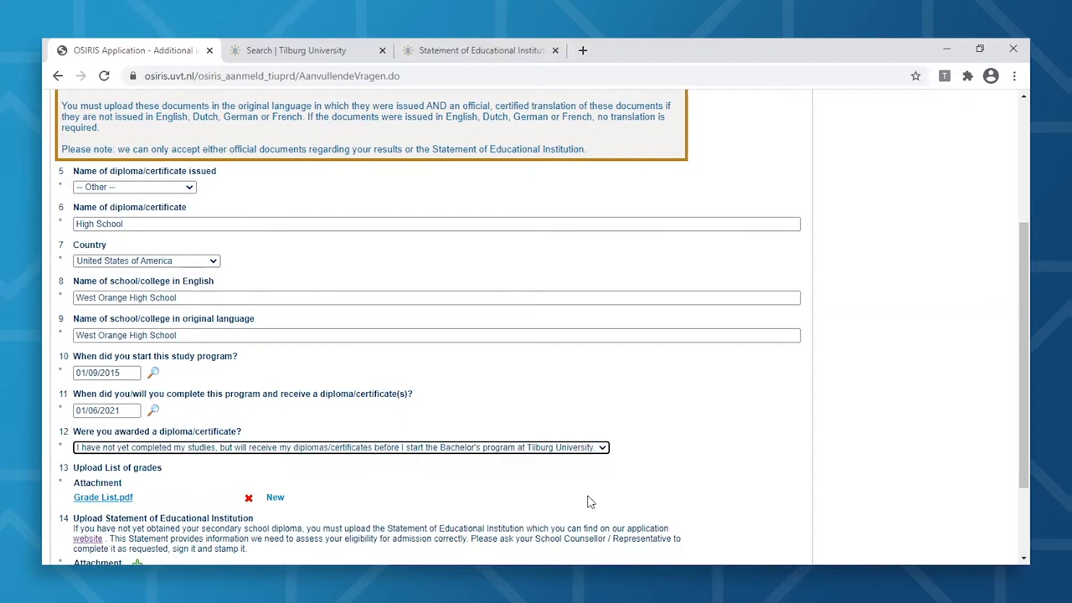
{"action": "scroll", "scroll_direction": "down", "scroll_amount": 3}
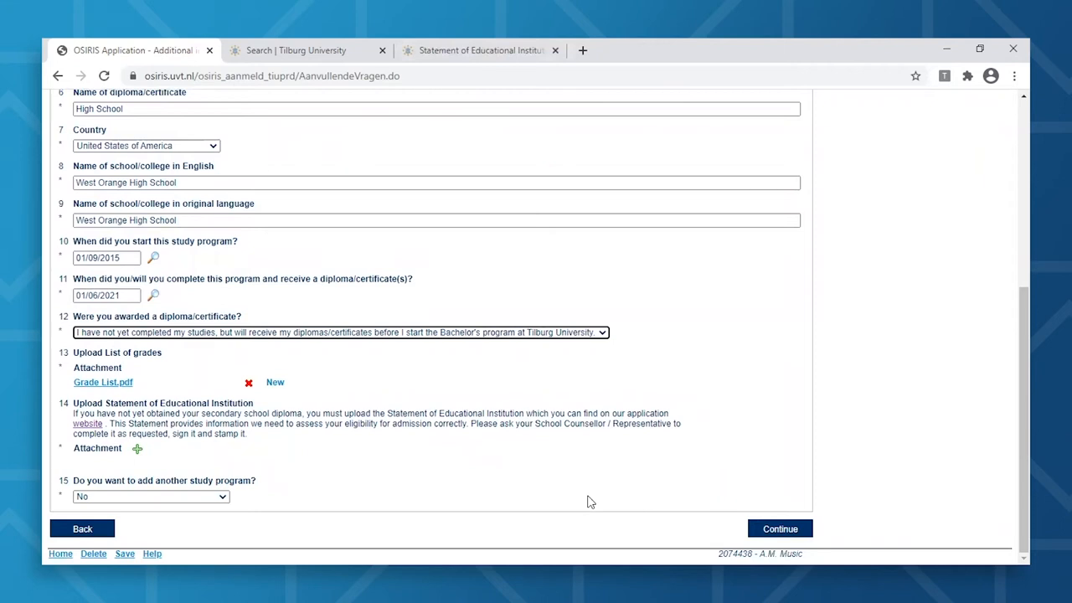
{"action": "mouse_move", "coordinate": [277, 385]}
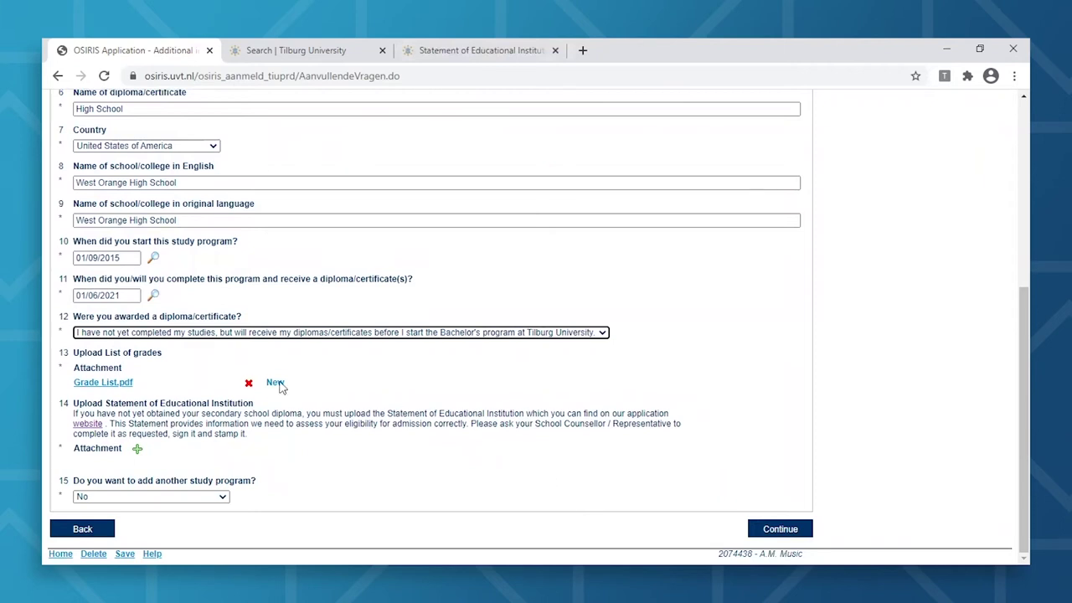
{"action": "mouse_move", "coordinate": [132, 384]}
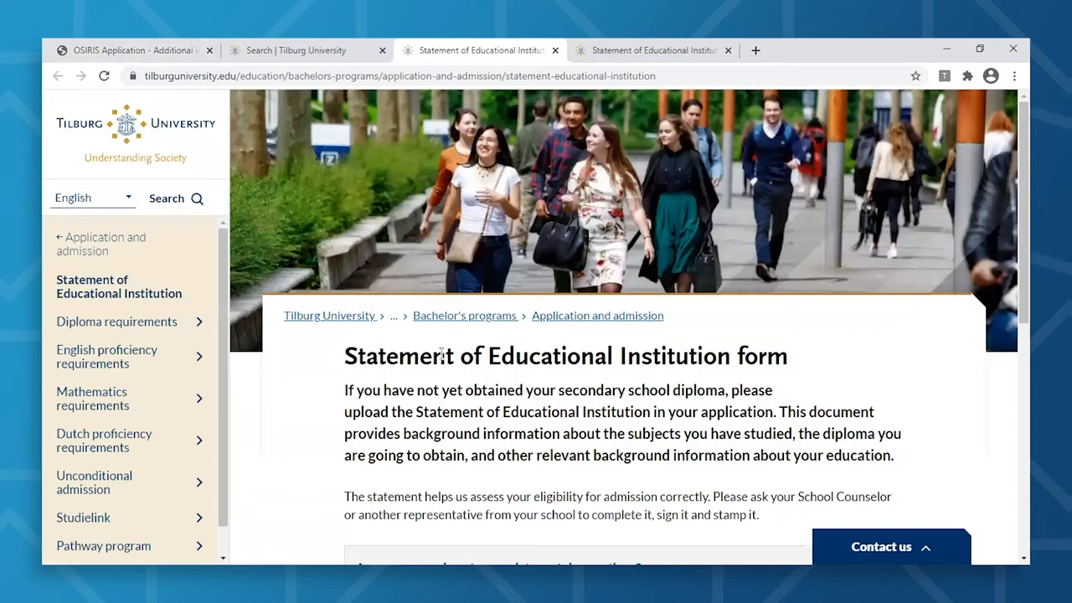
{"action": "left_click", "coordinate": [134, 49]}
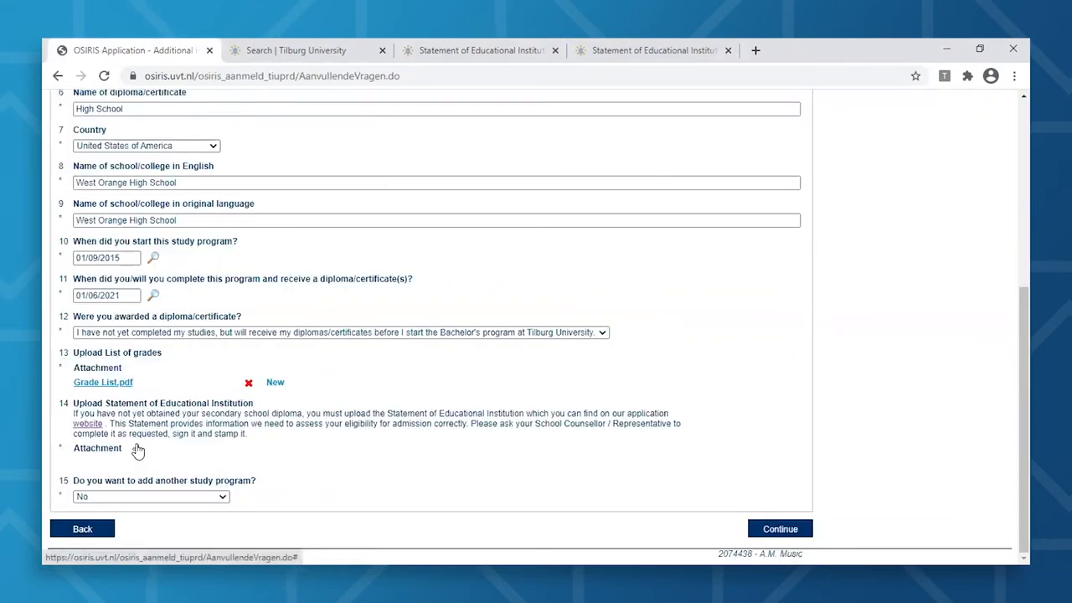
{"action": "left_click", "coordinate": [138, 448]}
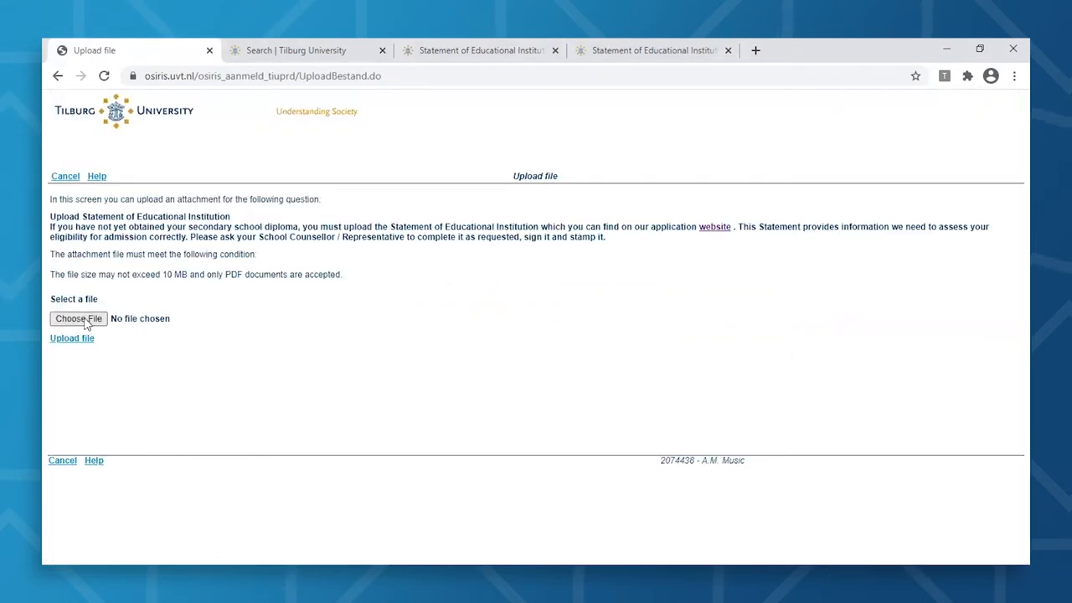
{"action": "left_click", "coordinate": [77, 318]}
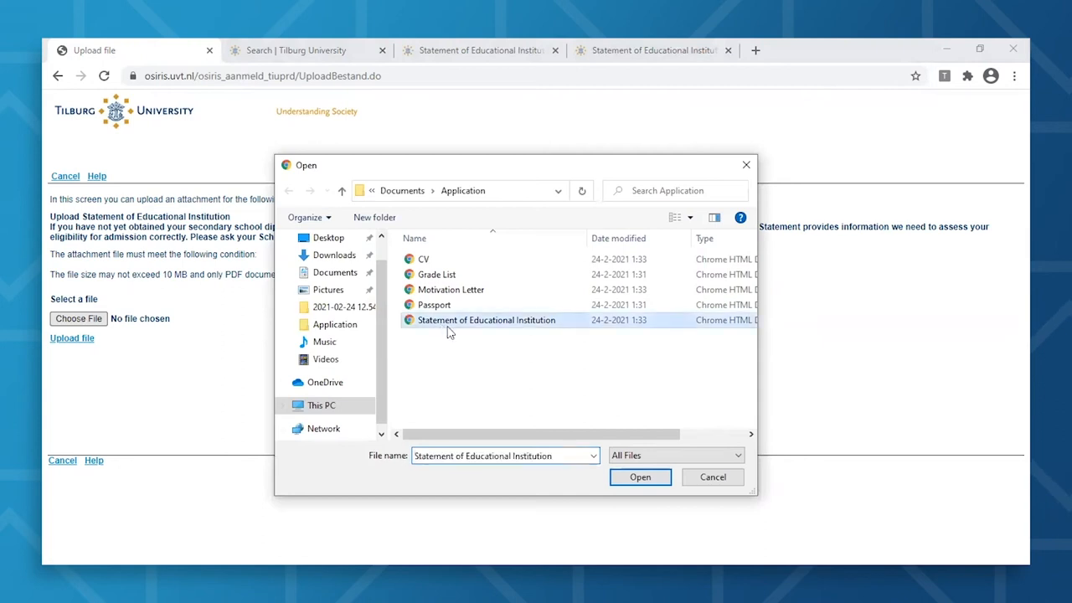
{"action": "left_click", "coordinate": [639, 477]}
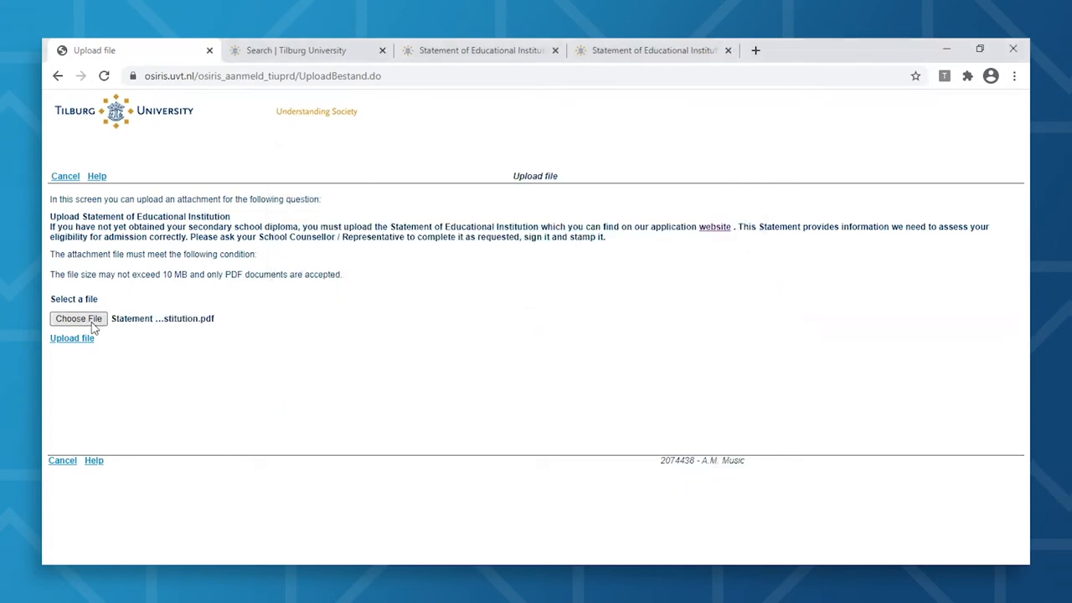
{"action": "left_click", "coordinate": [71, 339]}
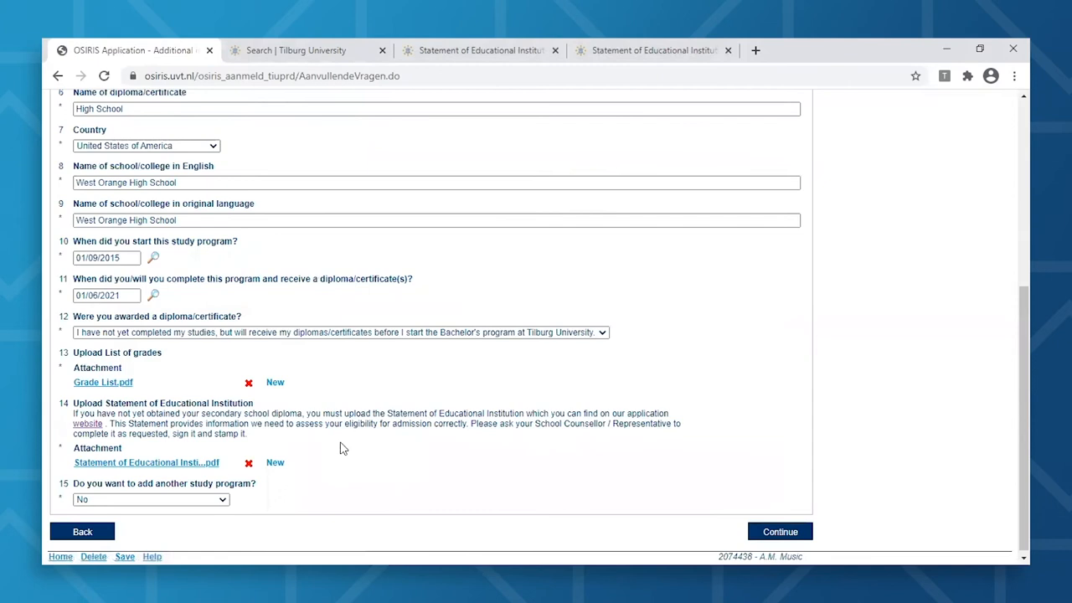
{"action": "mouse_move", "coordinate": [335, 453]}
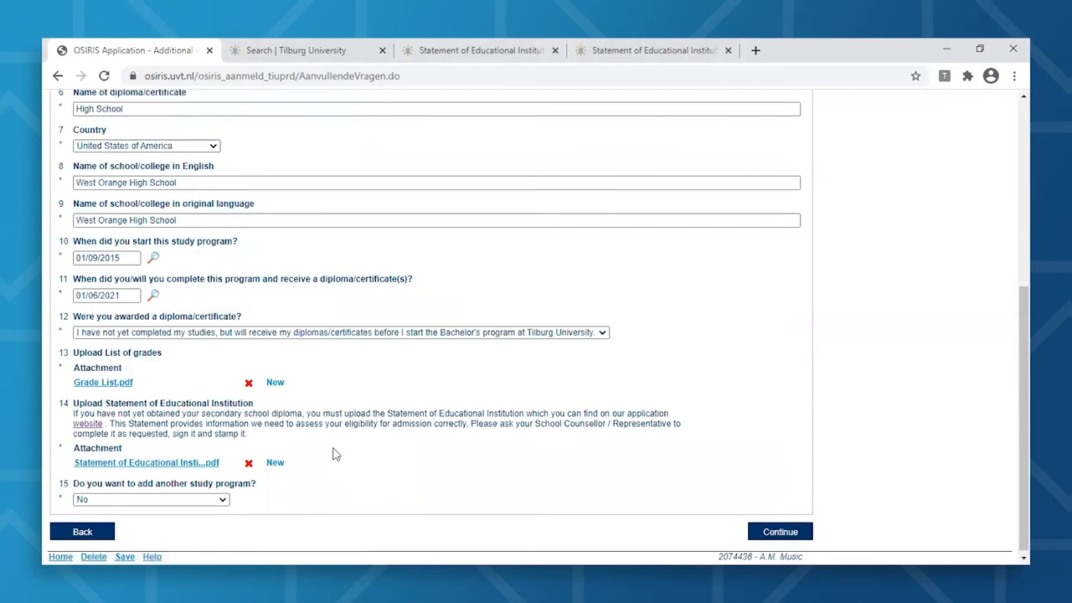
{"action": "mouse_move", "coordinate": [324, 462]}
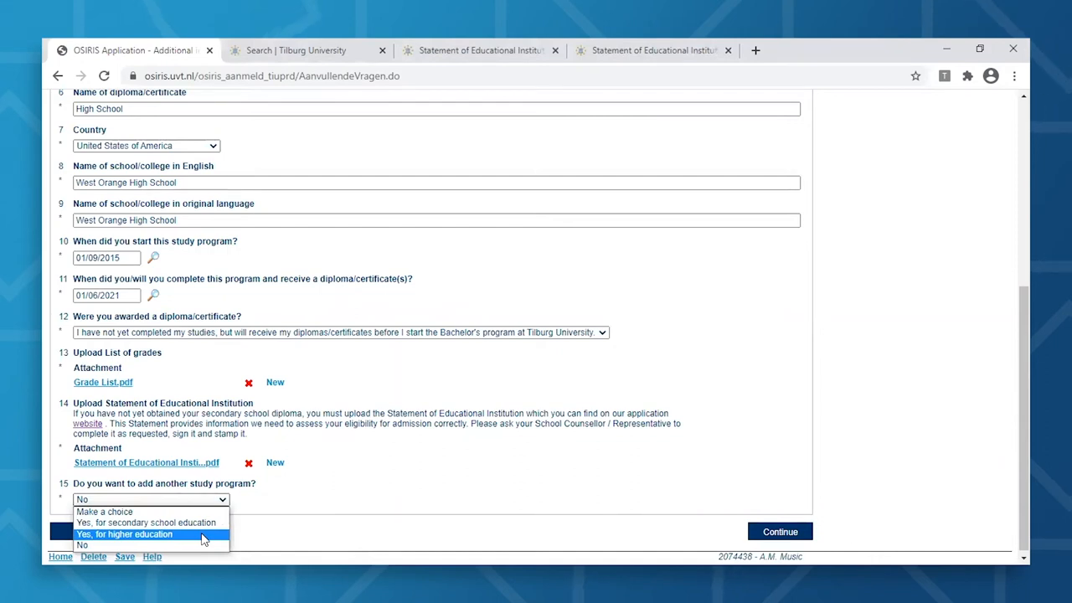
{"action": "mouse_move", "coordinate": [82, 544]}
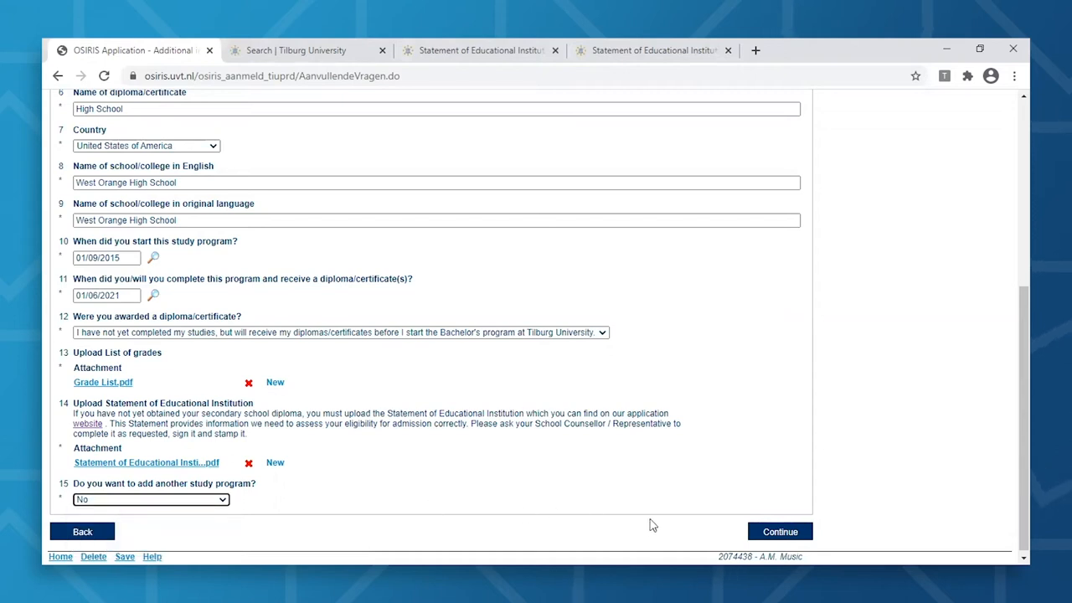
{"action": "mouse_move", "coordinate": [470, 494]}
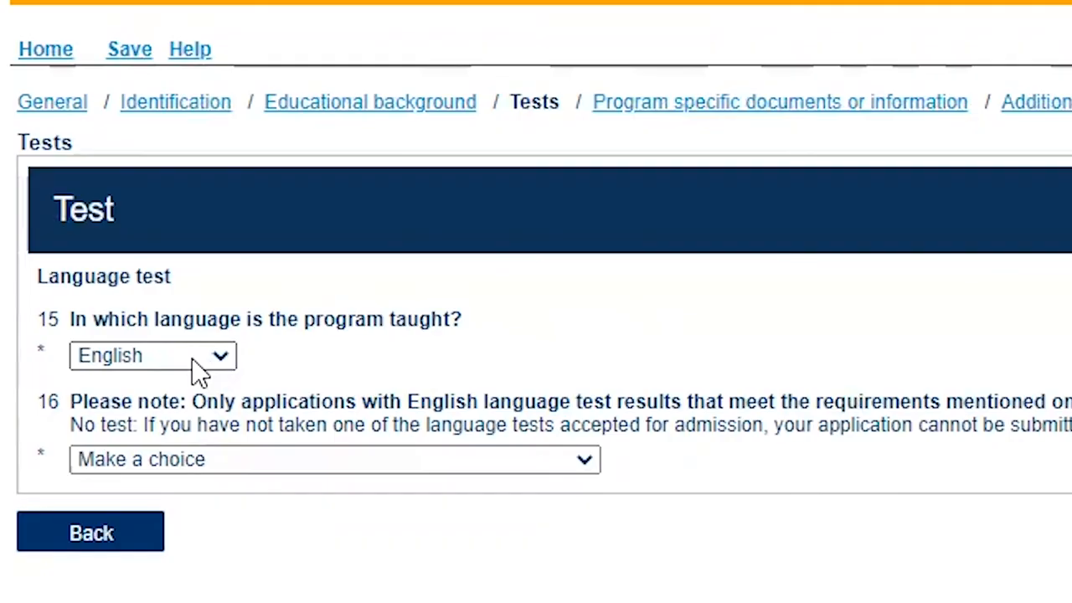
- Confirm English as teaching language, choose 'Exempt from this requirement', and start the reason text
{"action": "left_click", "coordinate": [153, 356]}
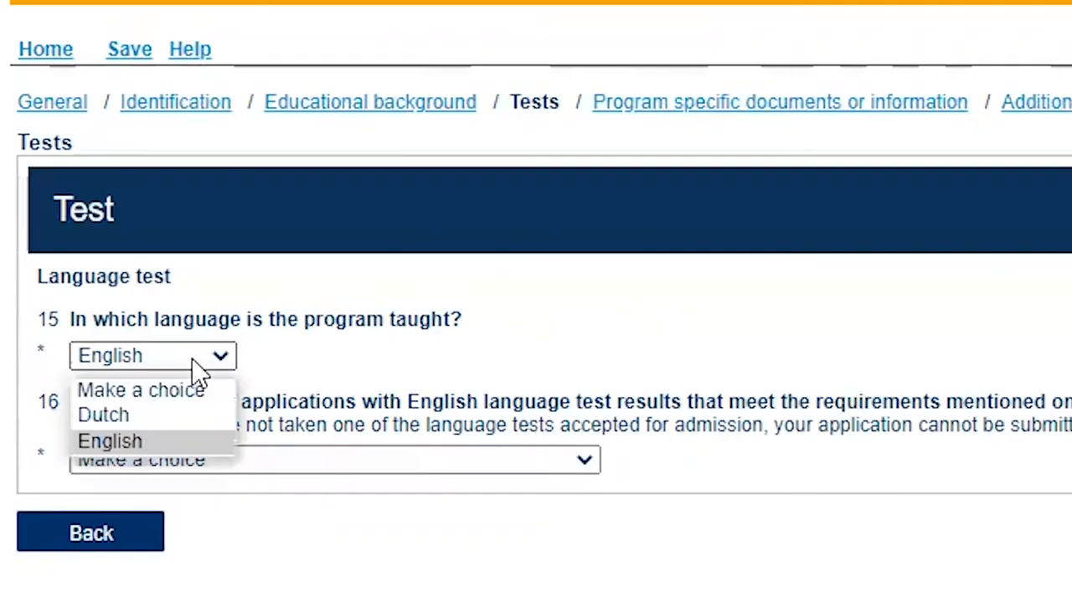
{"action": "mouse_move", "coordinate": [201, 450]}
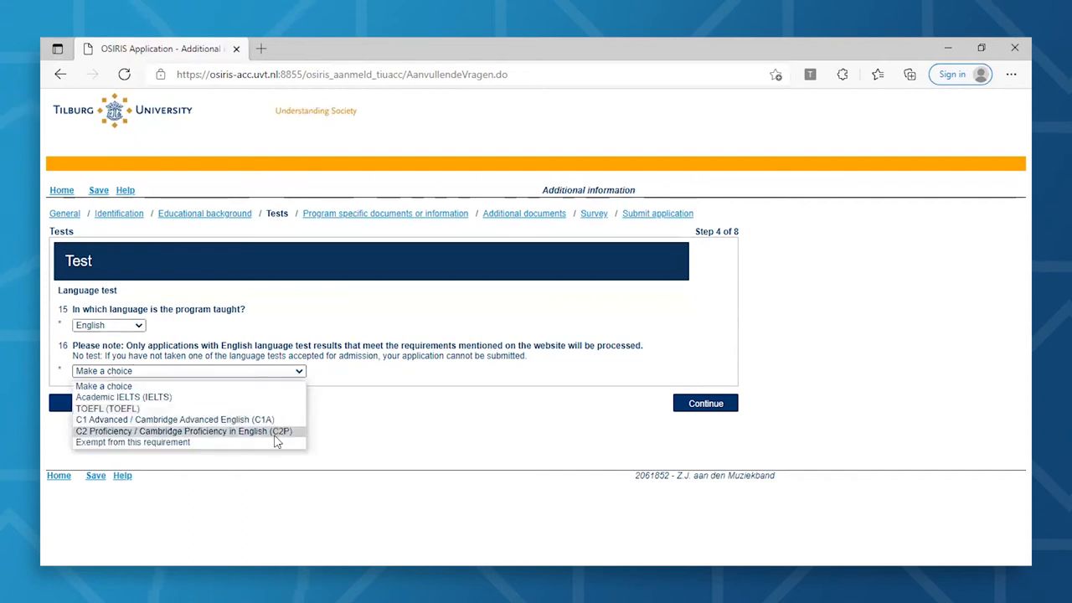
{"action": "left_click", "coordinate": [132, 443]}
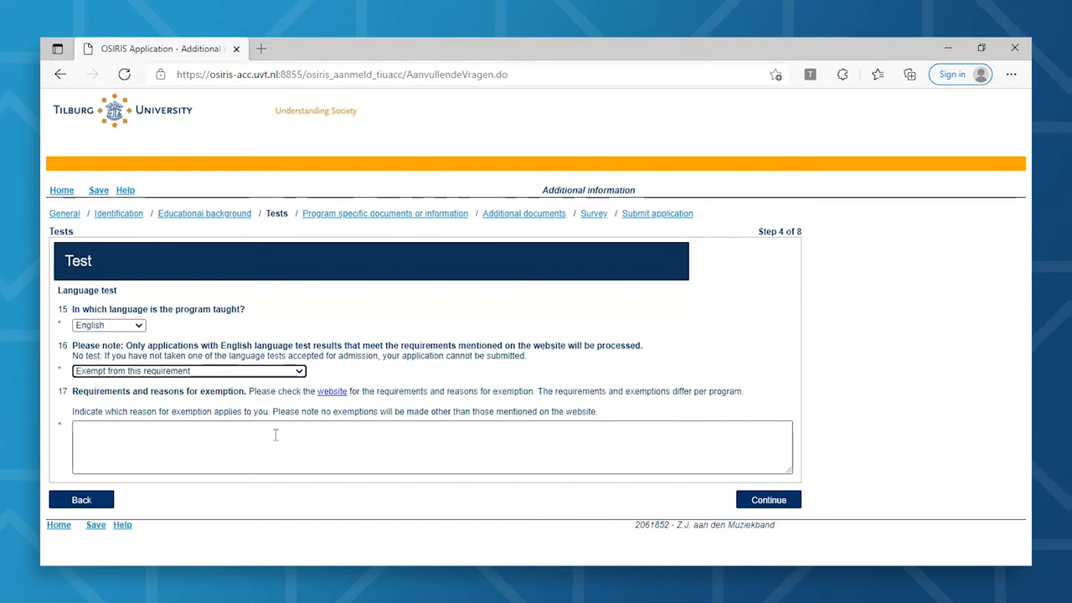
{"action": "mouse_move", "coordinate": [257, 431]}
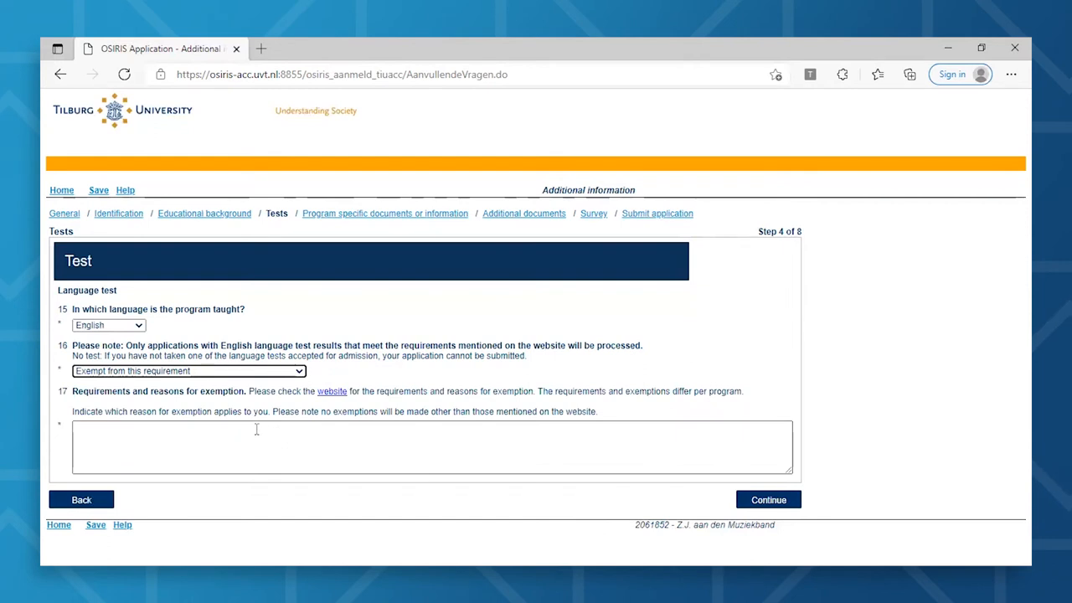
{"action": "left_click", "coordinate": [768, 499]}
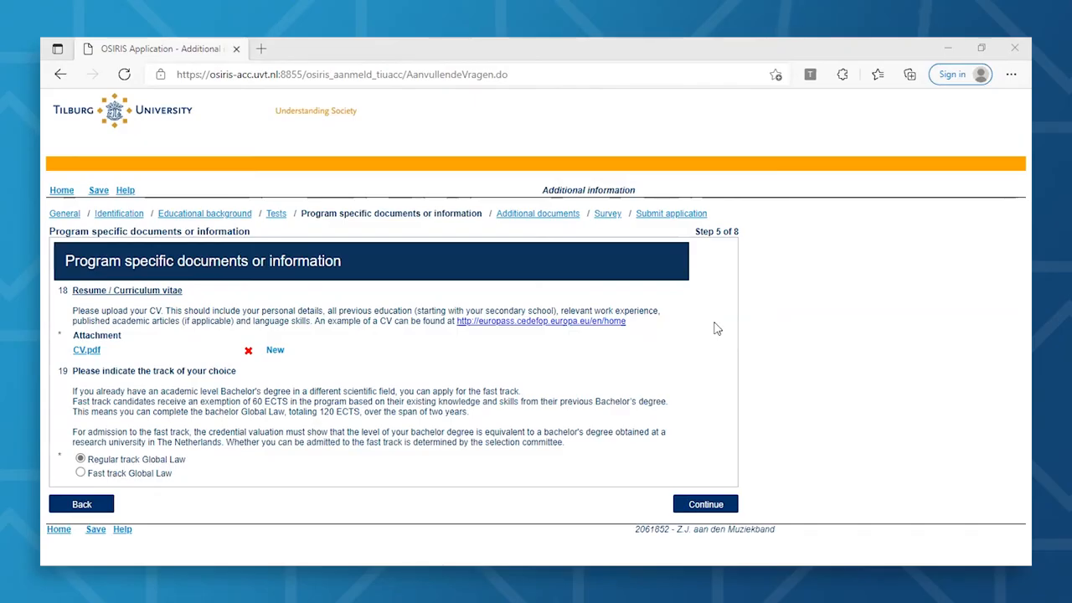
{"action": "mouse_move", "coordinate": [692, 507]}
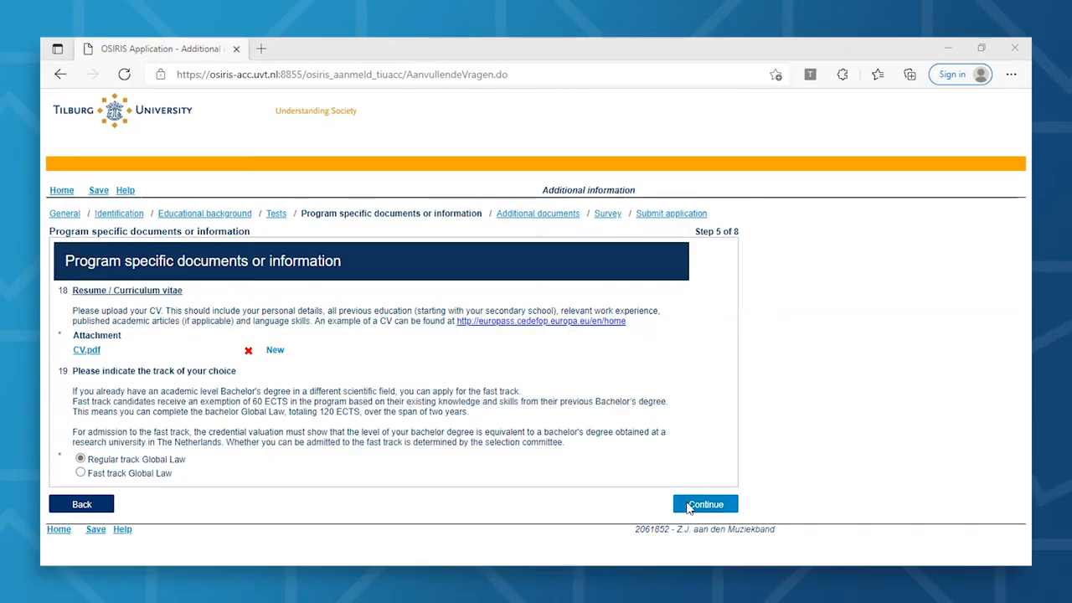
{"action": "mouse_move", "coordinate": [705, 505]}
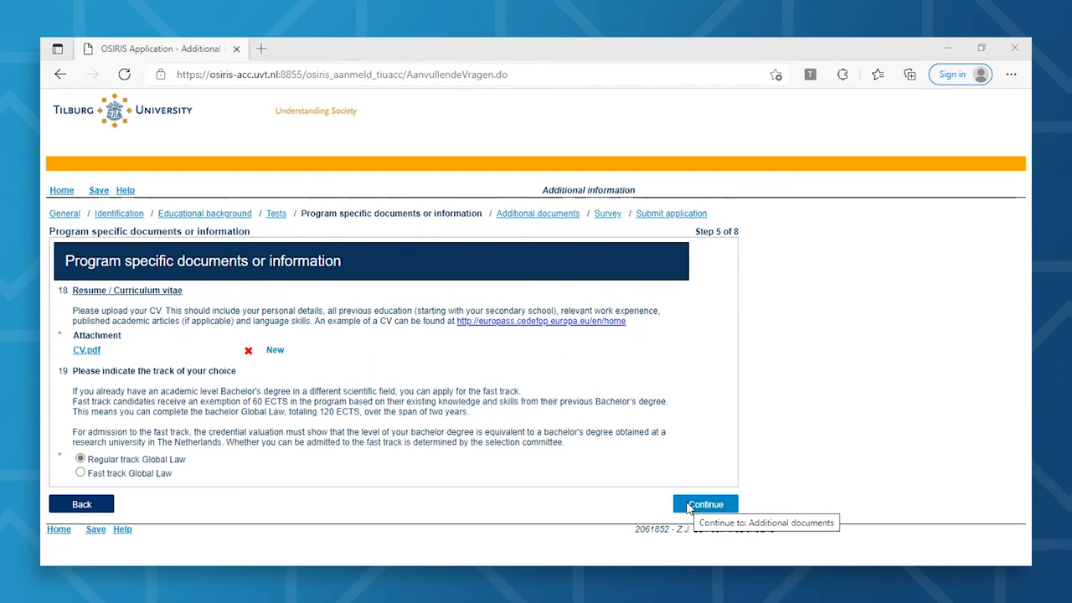
- Advance to Additional documents, step 6 of 8, leaving both upload slots empty
{"action": "left_click", "coordinate": [705, 504]}
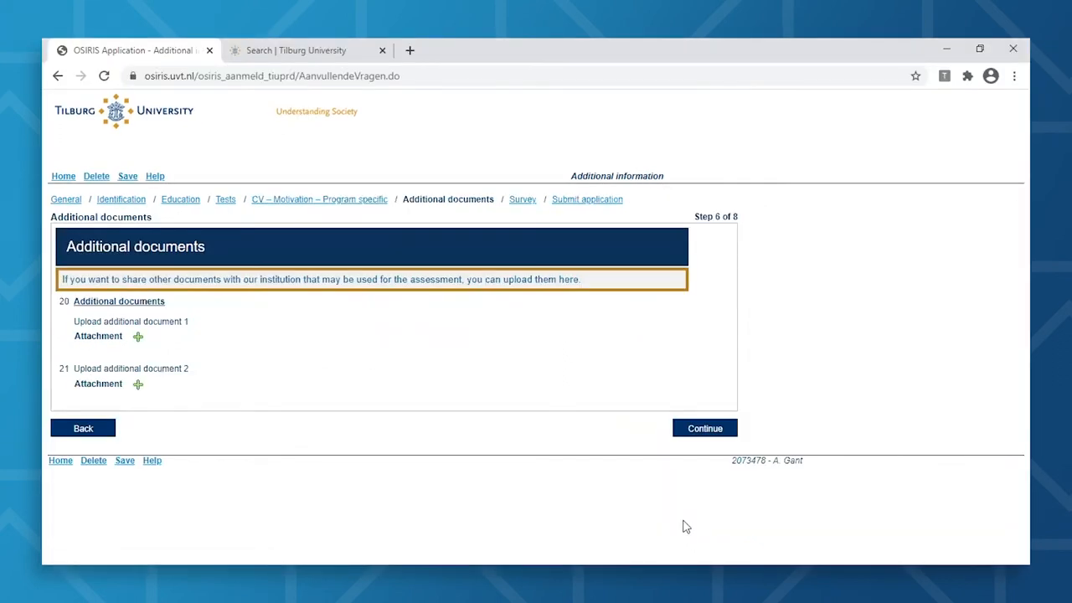
{"action": "mouse_move", "coordinate": [496, 370]}
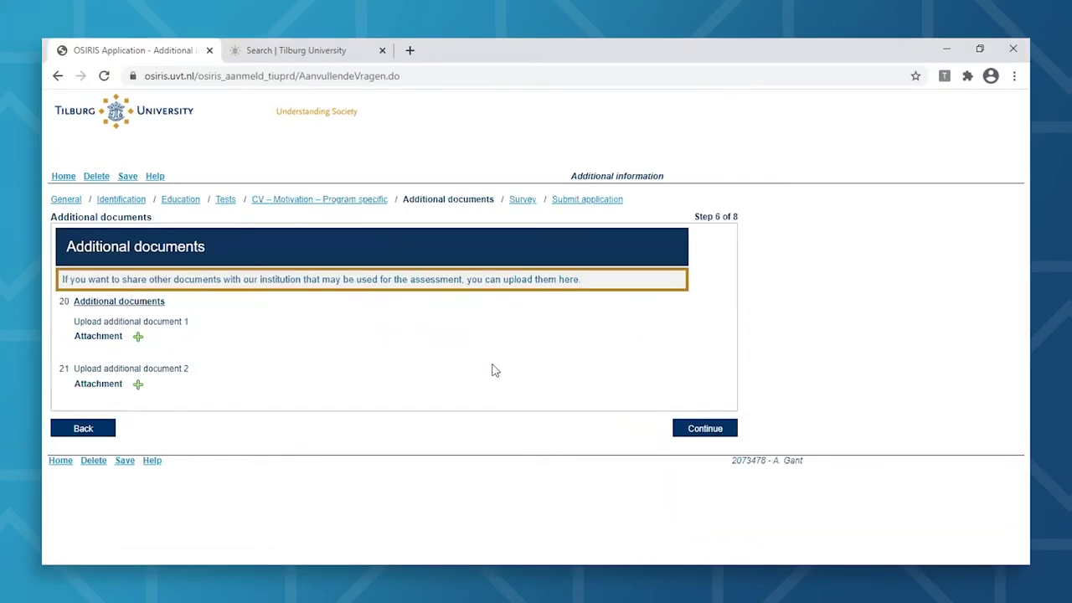
{"action": "mouse_move", "coordinate": [598, 361]}
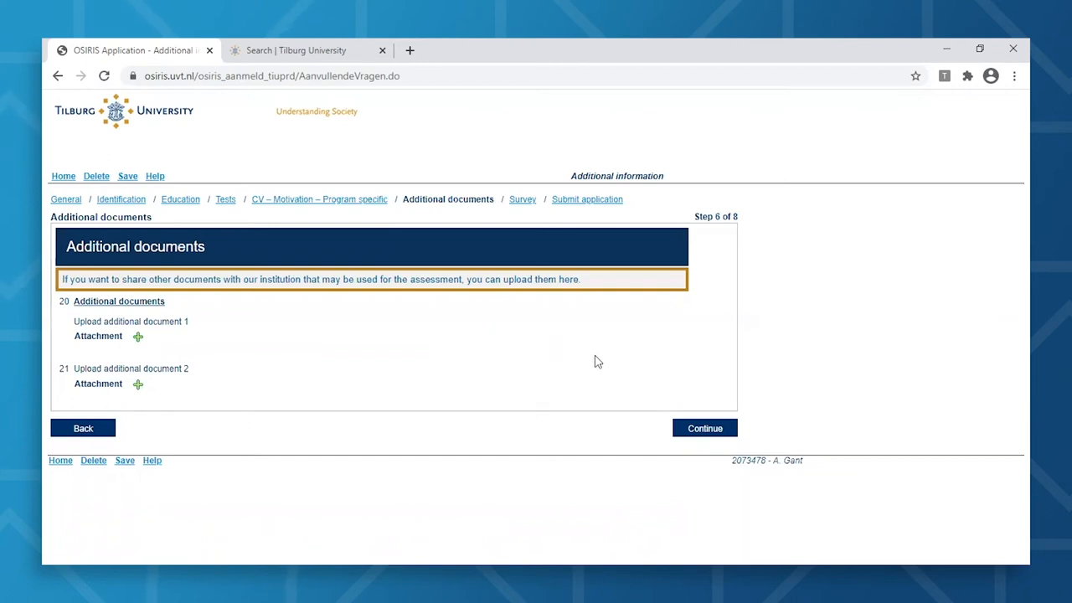
{"action": "mouse_move", "coordinate": [710, 393]}
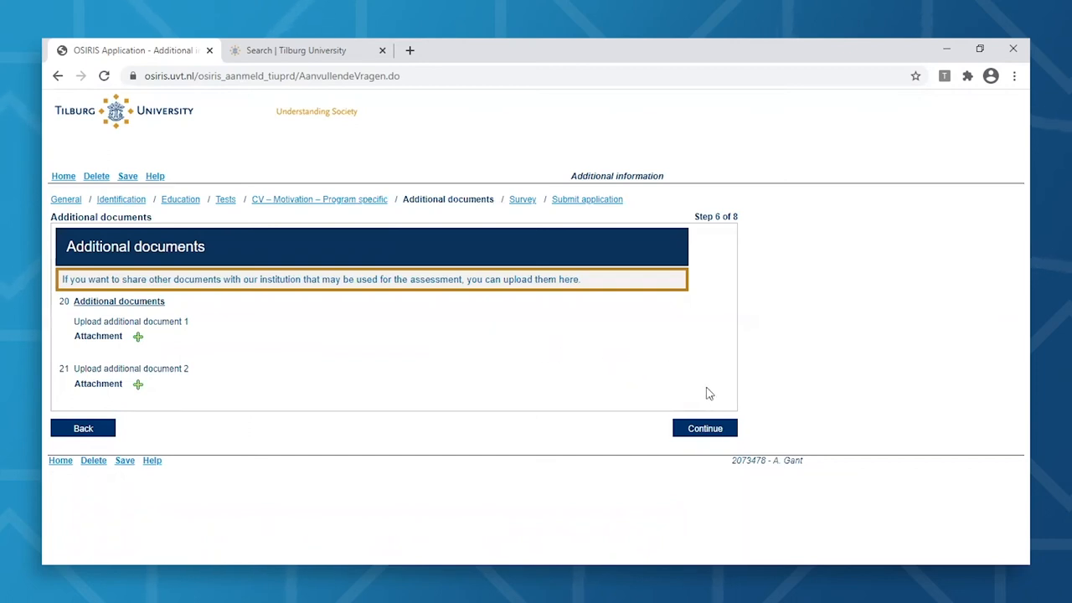
{"action": "mouse_move", "coordinate": [711, 431]}
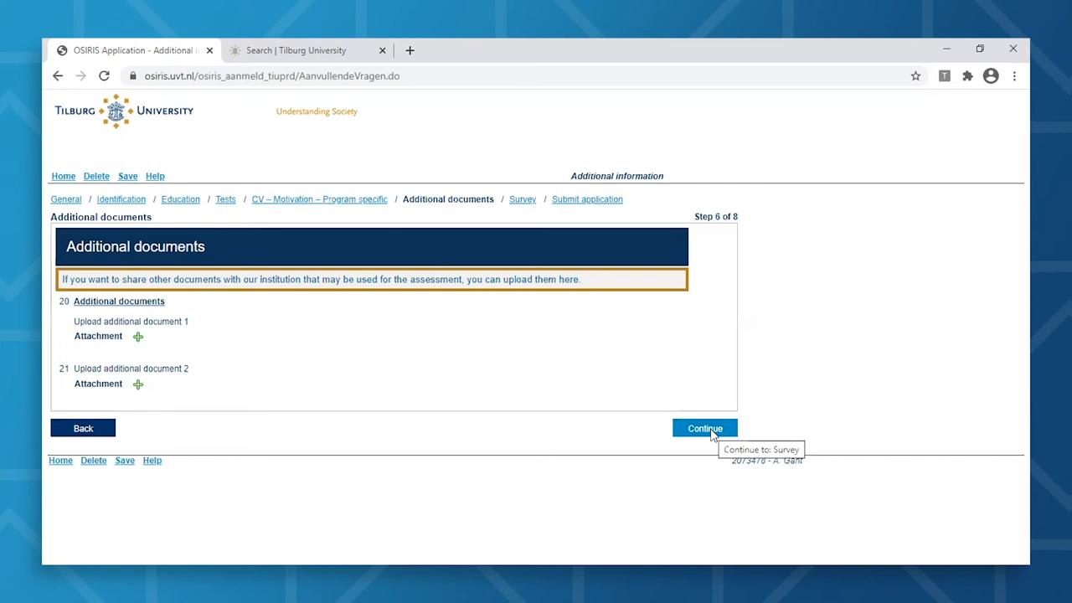
- Answer No to applying via an agent in the Survey and proceed to submission review
{"action": "left_click", "coordinate": [704, 427]}
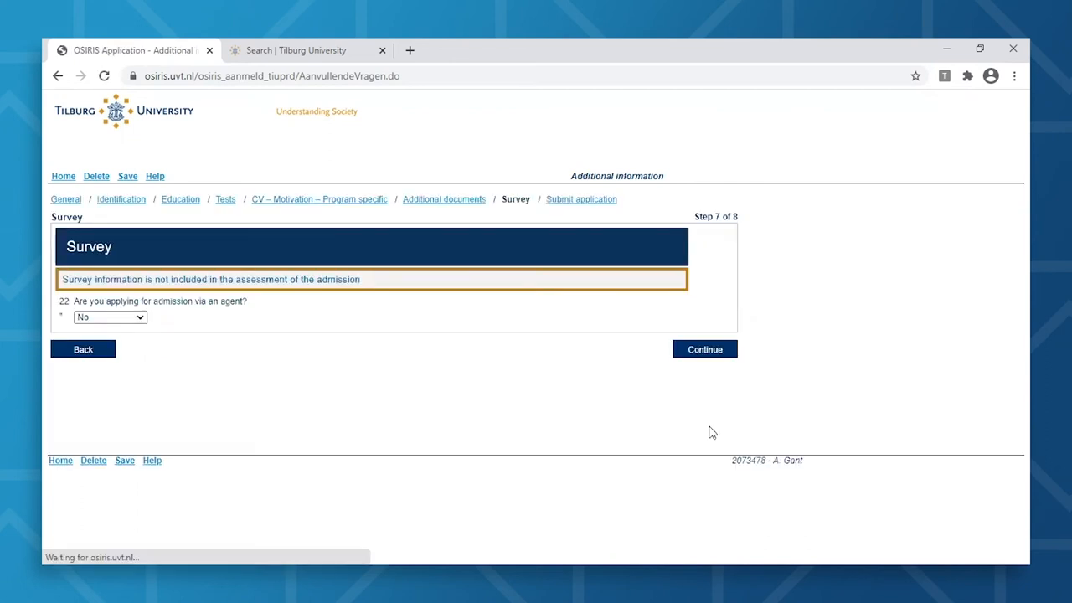
{"action": "mouse_move", "coordinate": [483, 422]}
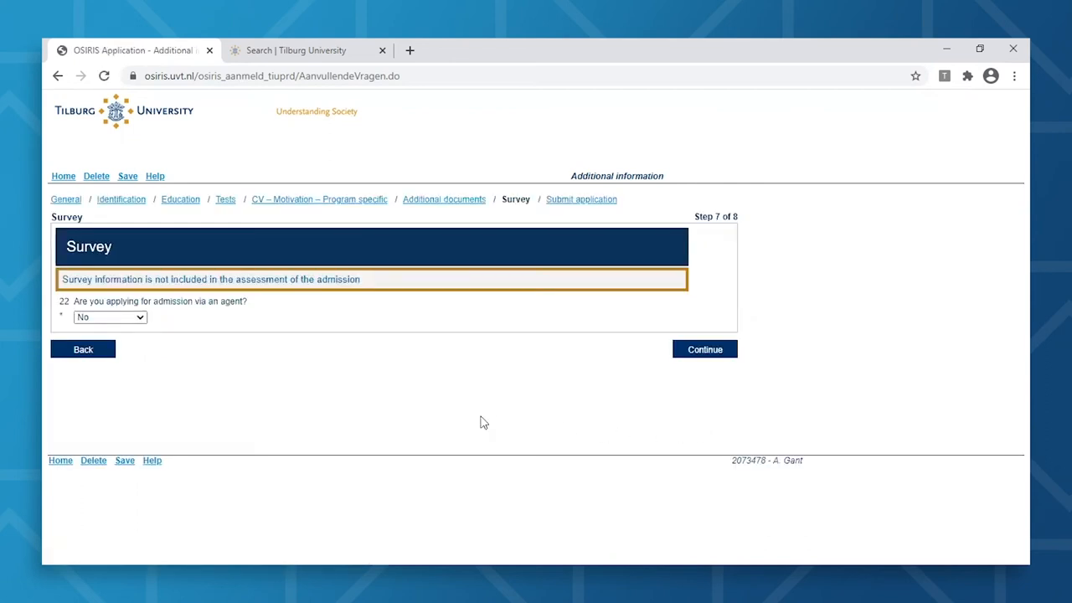
{"action": "mouse_move", "coordinate": [187, 342]}
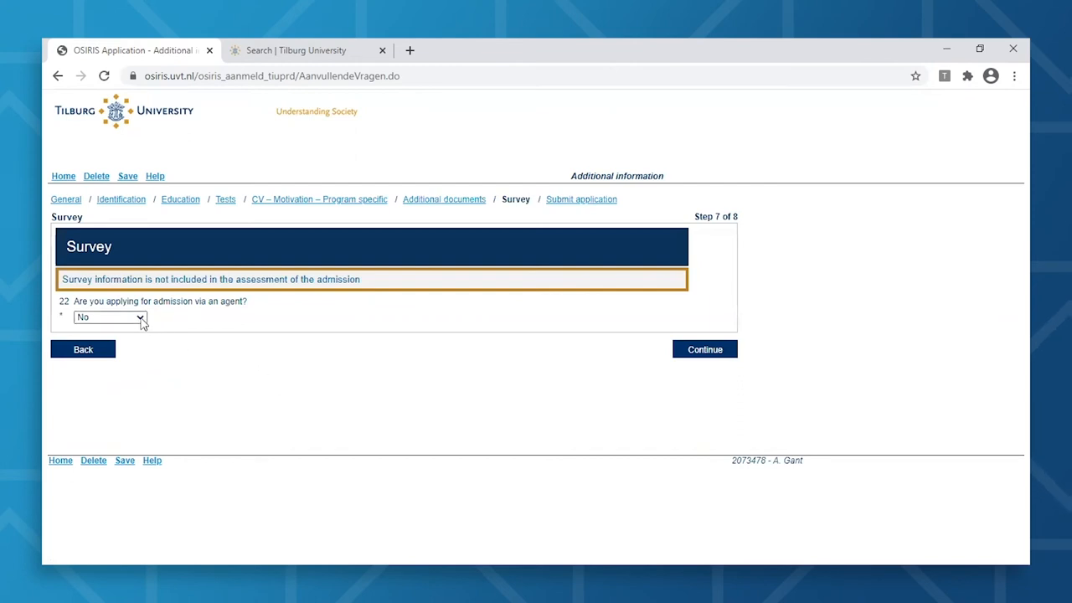
{"action": "left_click", "coordinate": [109, 318]}
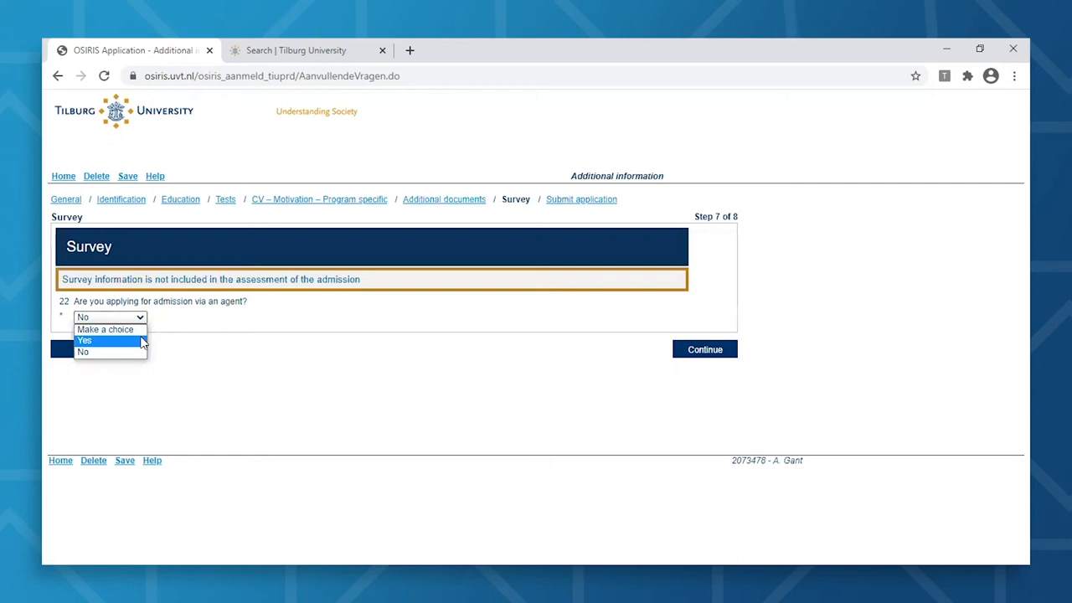
{"action": "left_click", "coordinate": [82, 352]}
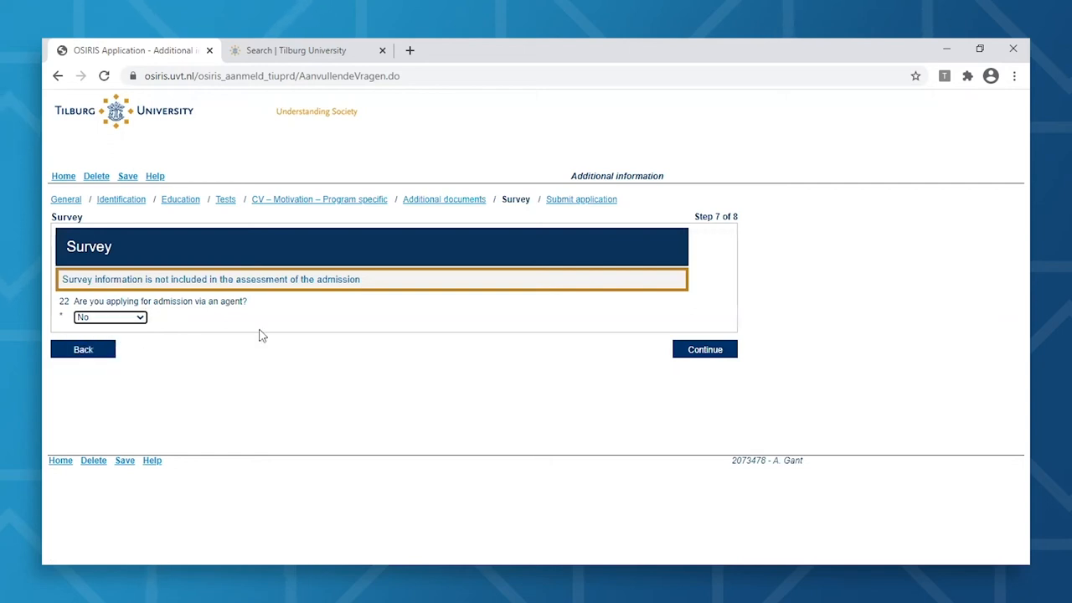
{"action": "left_click", "coordinate": [705, 349]}
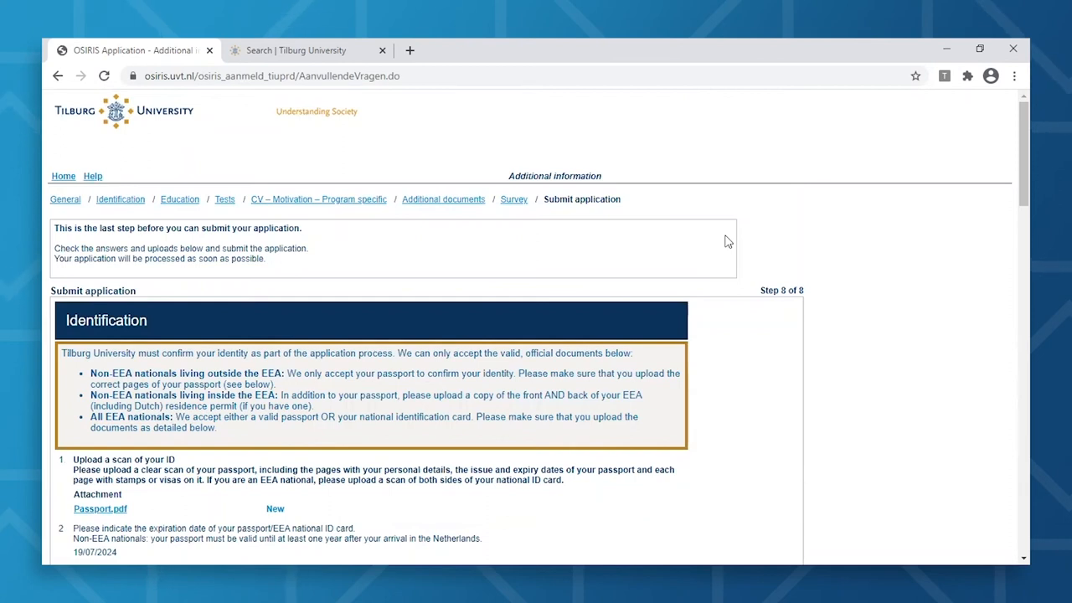
{"action": "scroll", "scroll_direction": "down", "scroll_amount": 3}
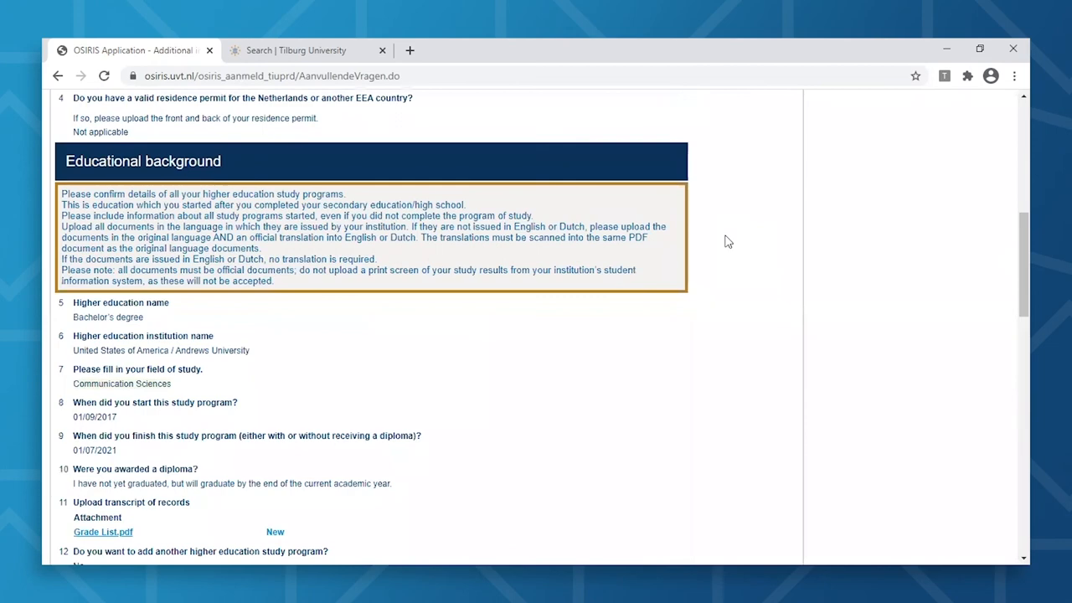
{"action": "scroll", "scroll_direction": "down", "scroll_amount": 3}
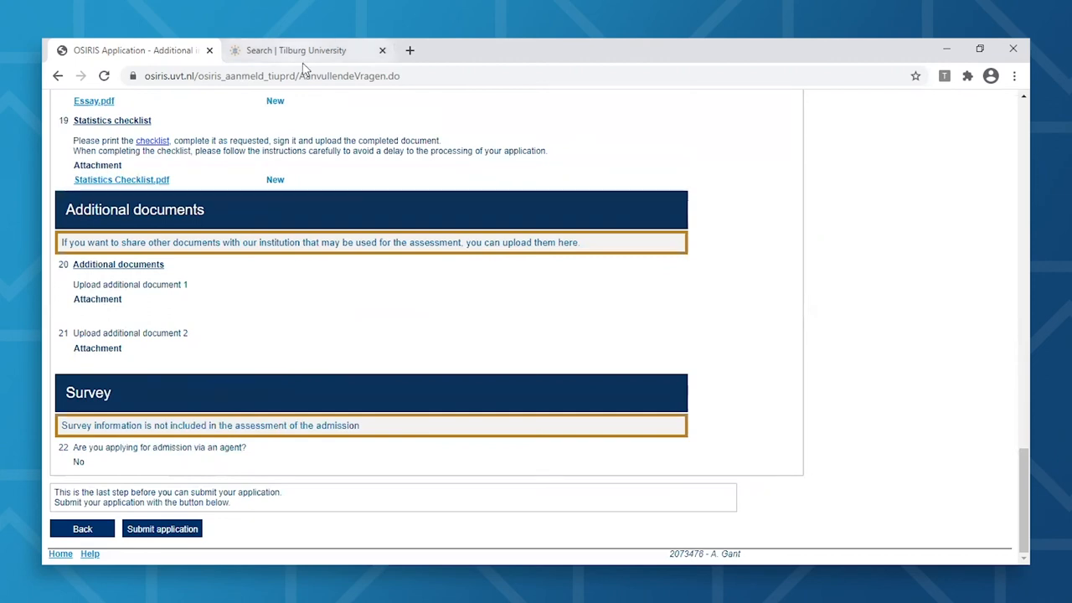
- Check the International Admission Coordinator page tab, then return to the OSIRIS application
{"action": "left_click", "coordinate": [296, 50]}
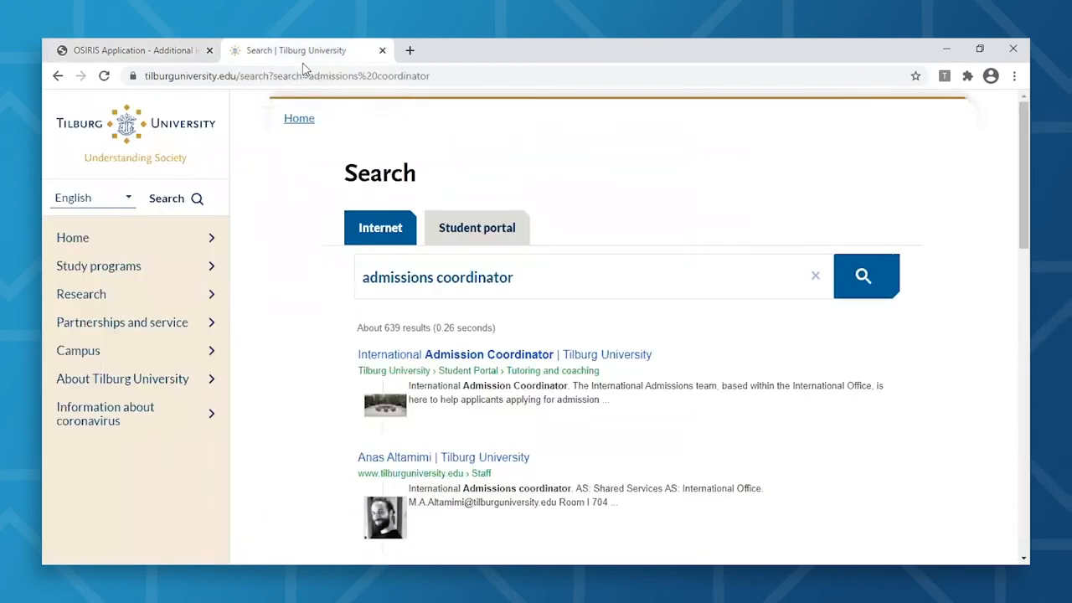
{"action": "mouse_move", "coordinate": [451, 360]}
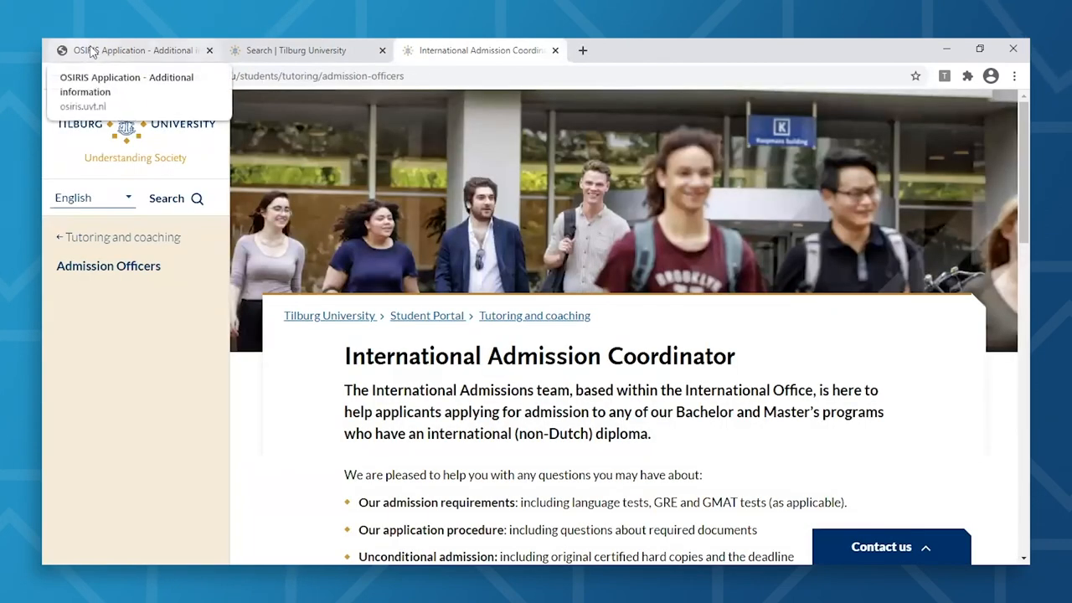
{"action": "left_click", "coordinate": [126, 50]}
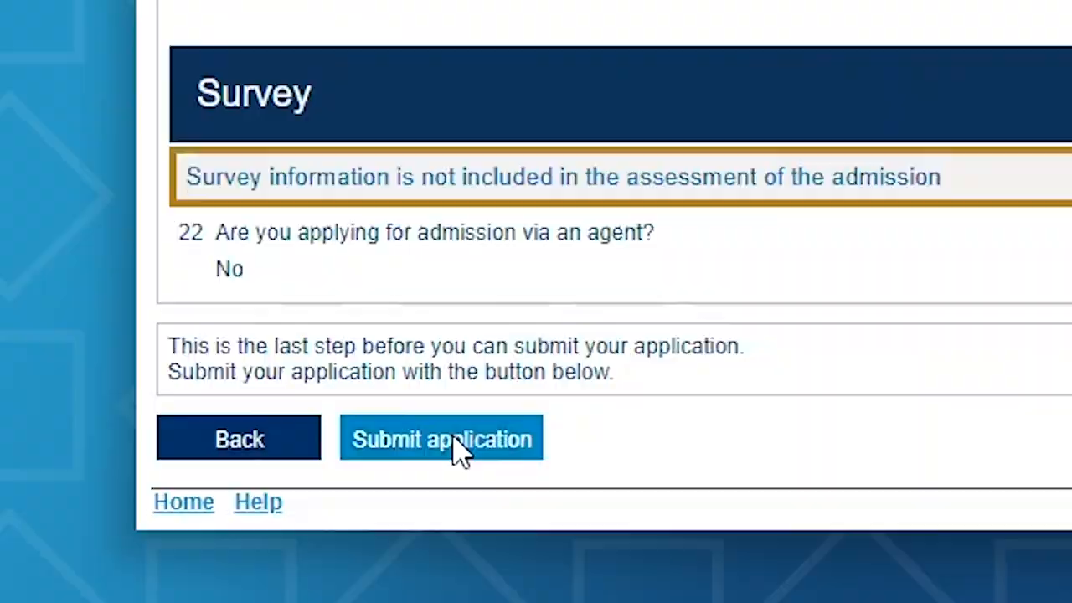
- Submit the completed application from the final review page
{"action": "left_click", "coordinate": [441, 438]}
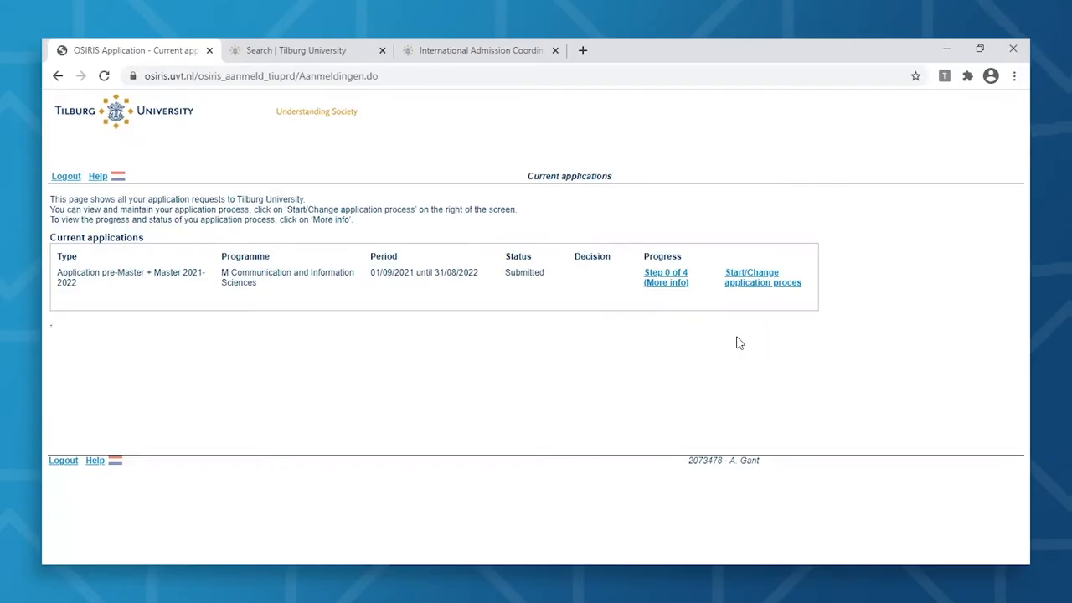
- Open the submitted application's progress tracker via 'Step 0 of 4 (More info)'
{"action": "left_click", "coordinate": [665, 277]}
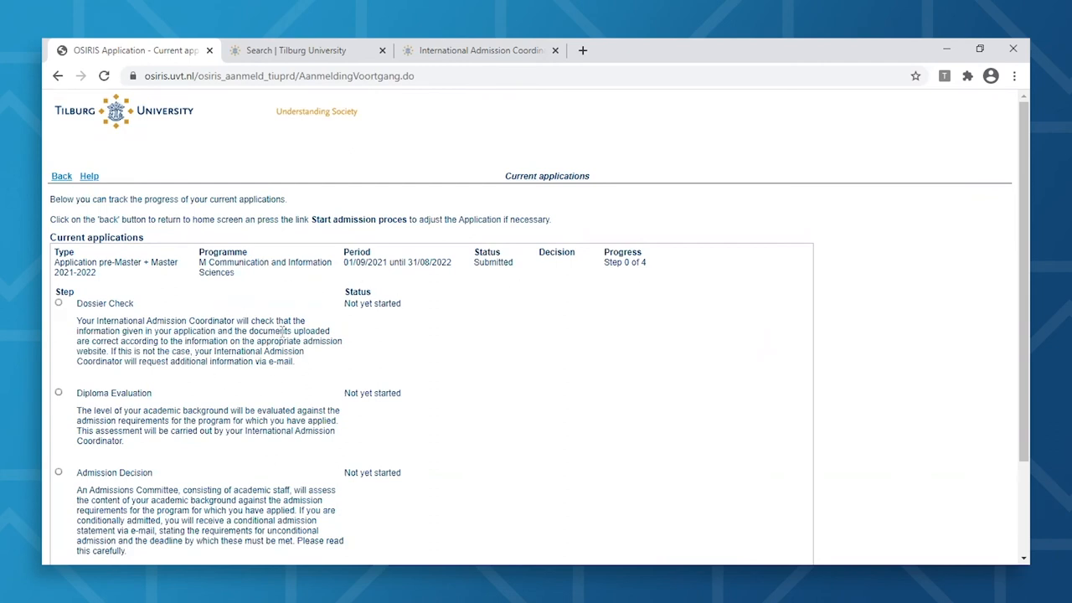
{"action": "mouse_move", "coordinate": [193, 407]}
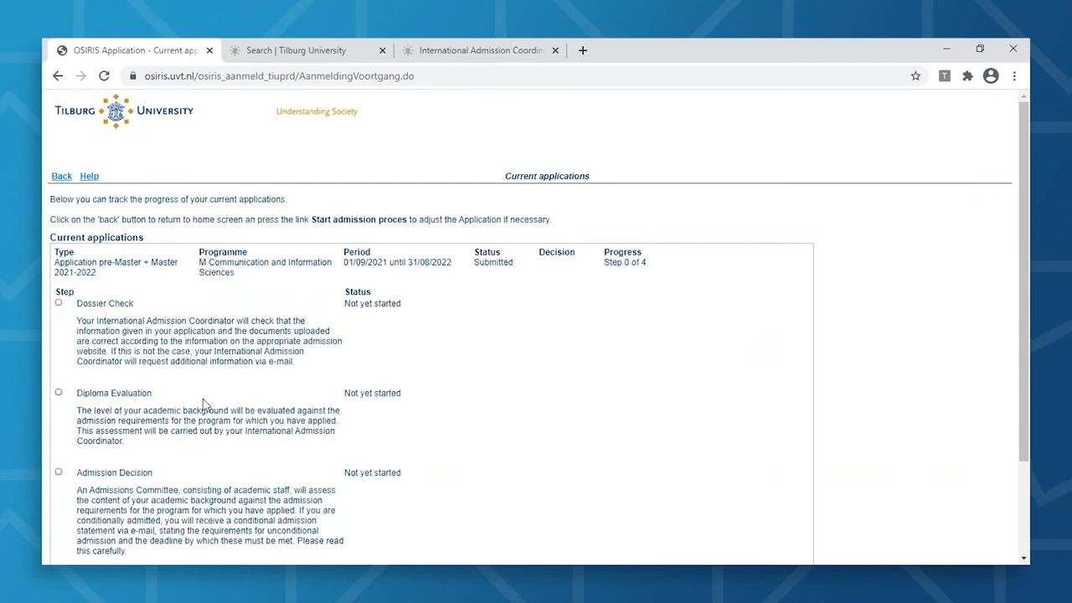